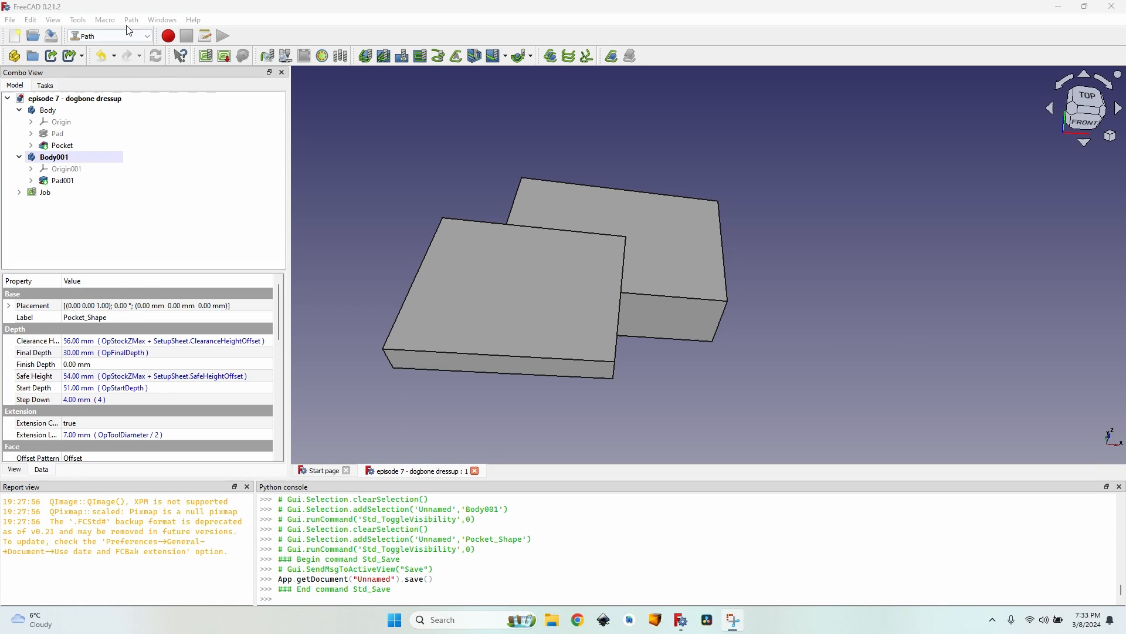
- Hide Body001 and show the Pocket_Shape toolpath inside the stepped block's pocket
{"action": "left_click", "coordinate": [131, 19]}
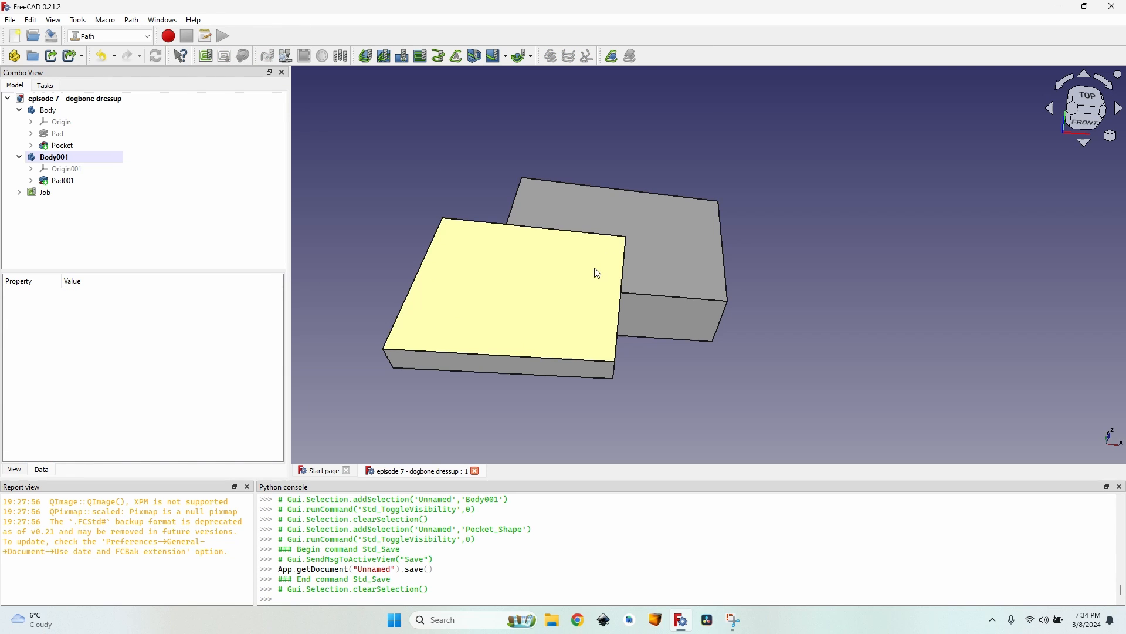
{"action": "mouse_move", "coordinate": [579, 256]}
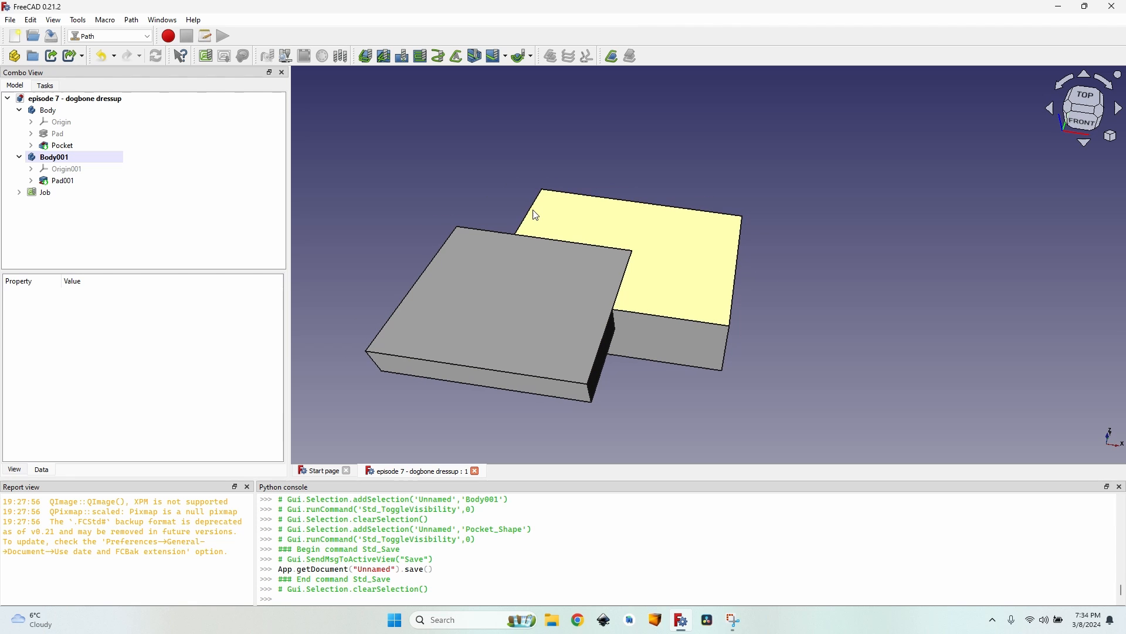
{"action": "left_click", "coordinate": [53, 157]}
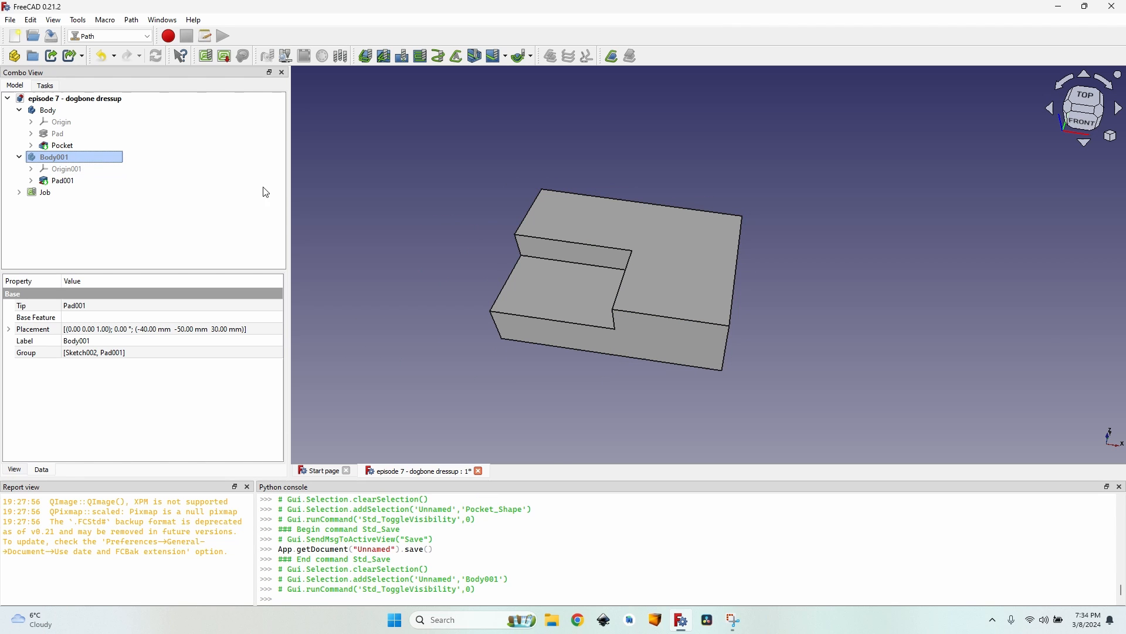
{"action": "left_click", "coordinate": [54, 156]}
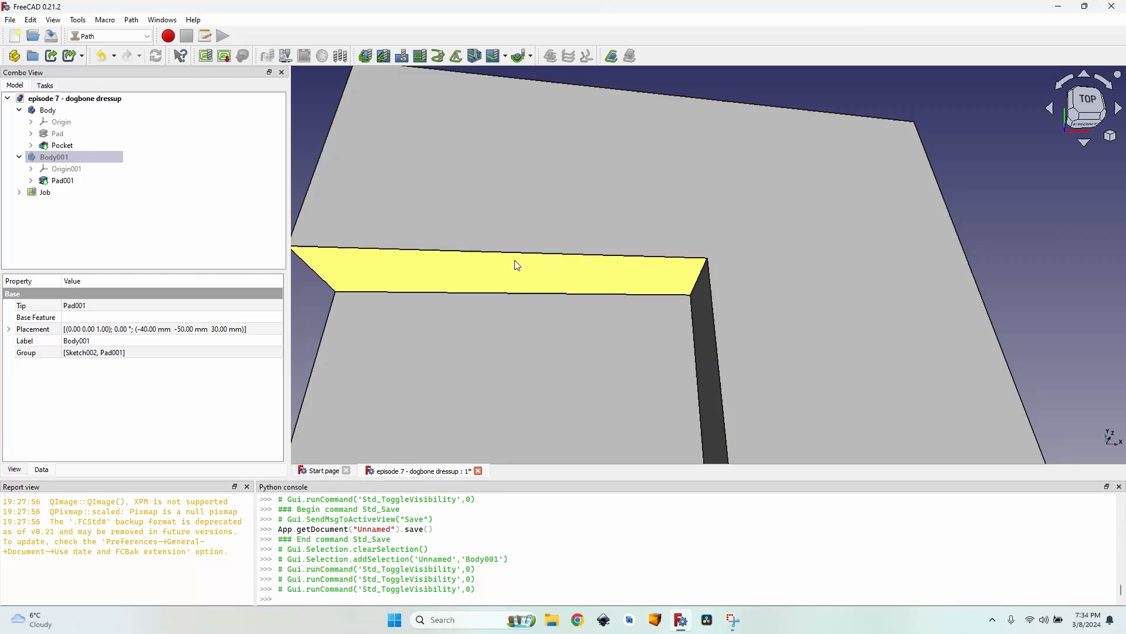
{"action": "left_click", "coordinate": [44, 192]}
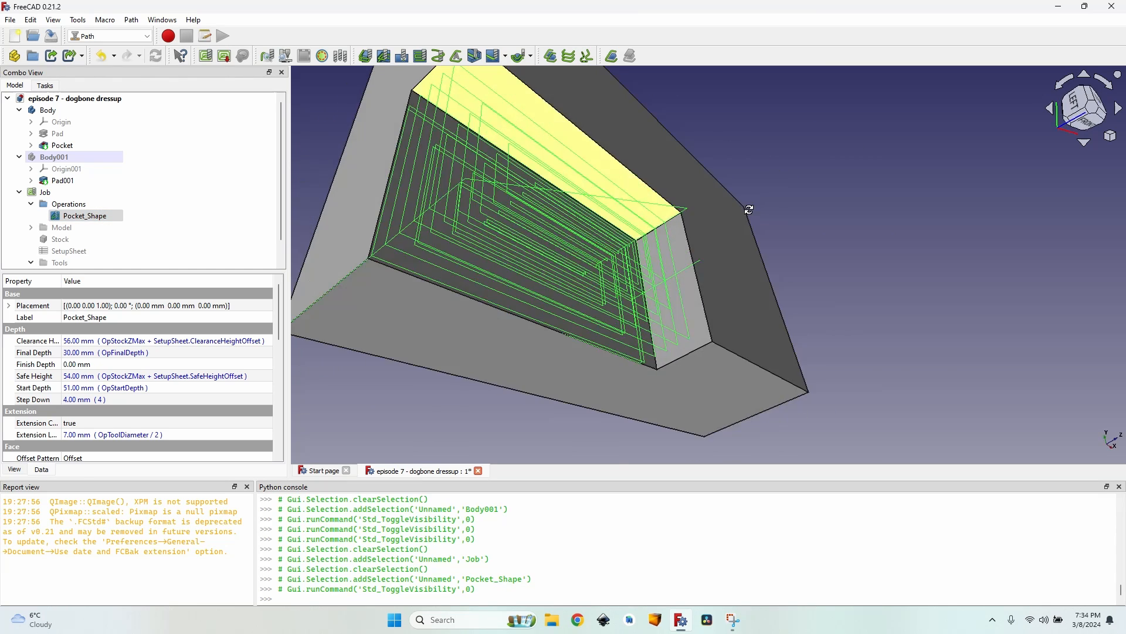
- Review Pocket_Shape's Extensions settings, then close the operation editor
{"action": "double_click", "coordinate": [83, 215]}
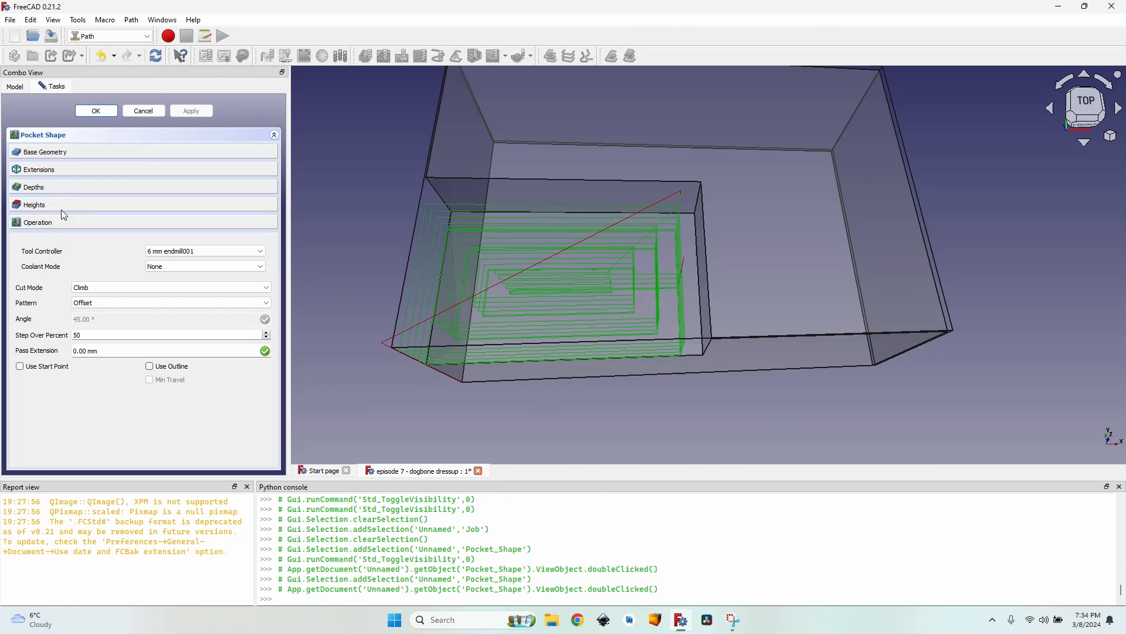
{"action": "left_click", "coordinate": [38, 169]}
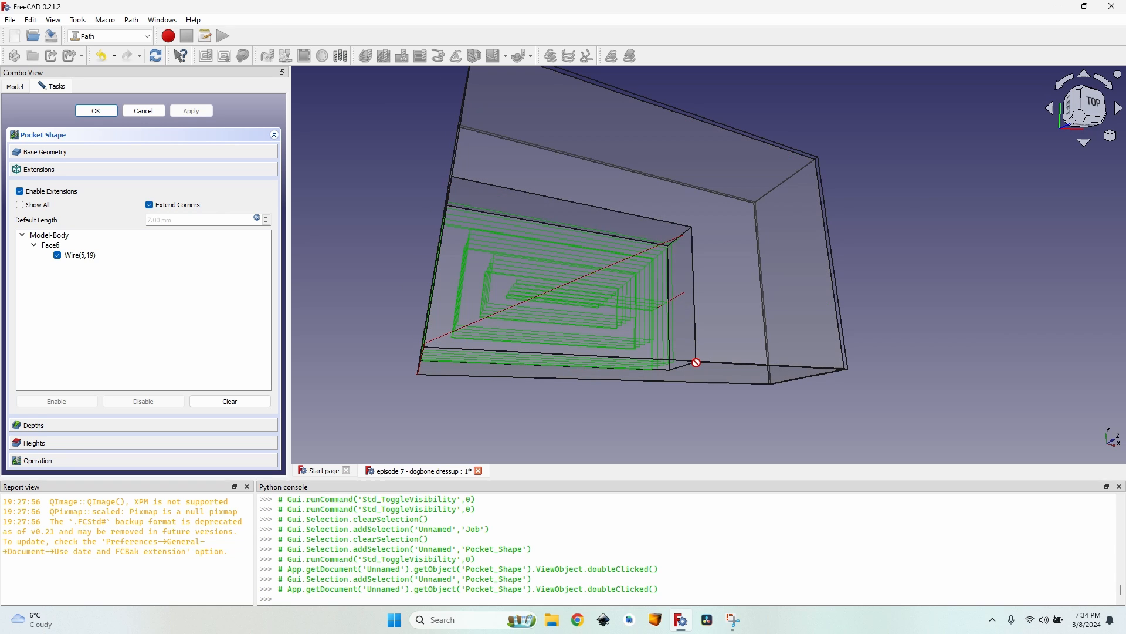
{"action": "mouse_move", "coordinate": [440, 259]}
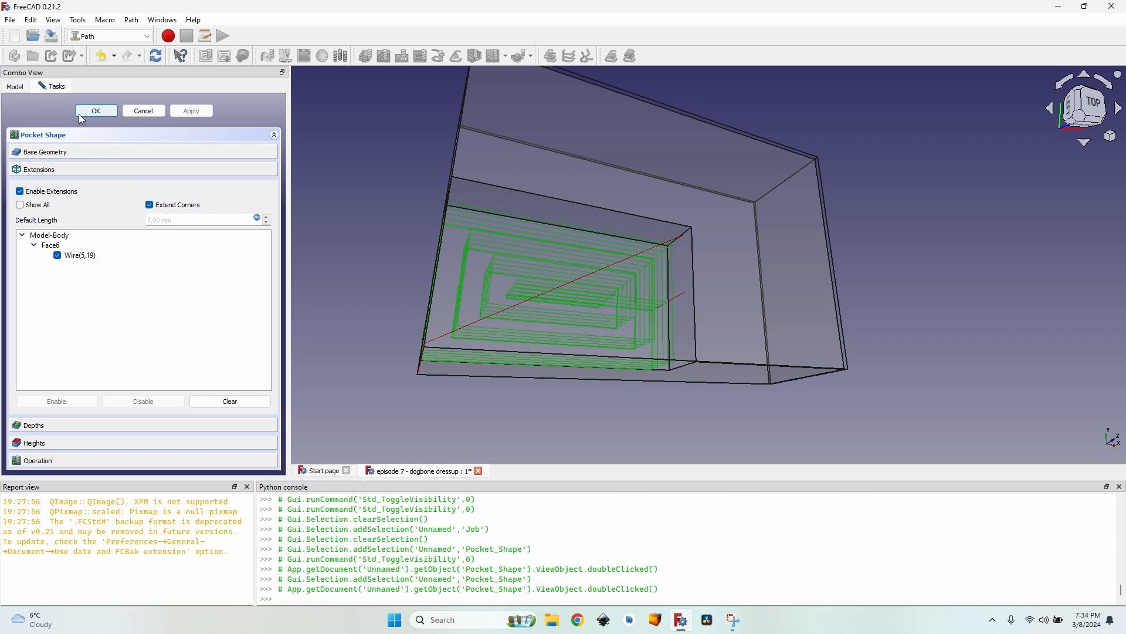
{"action": "left_click", "coordinate": [95, 110]}
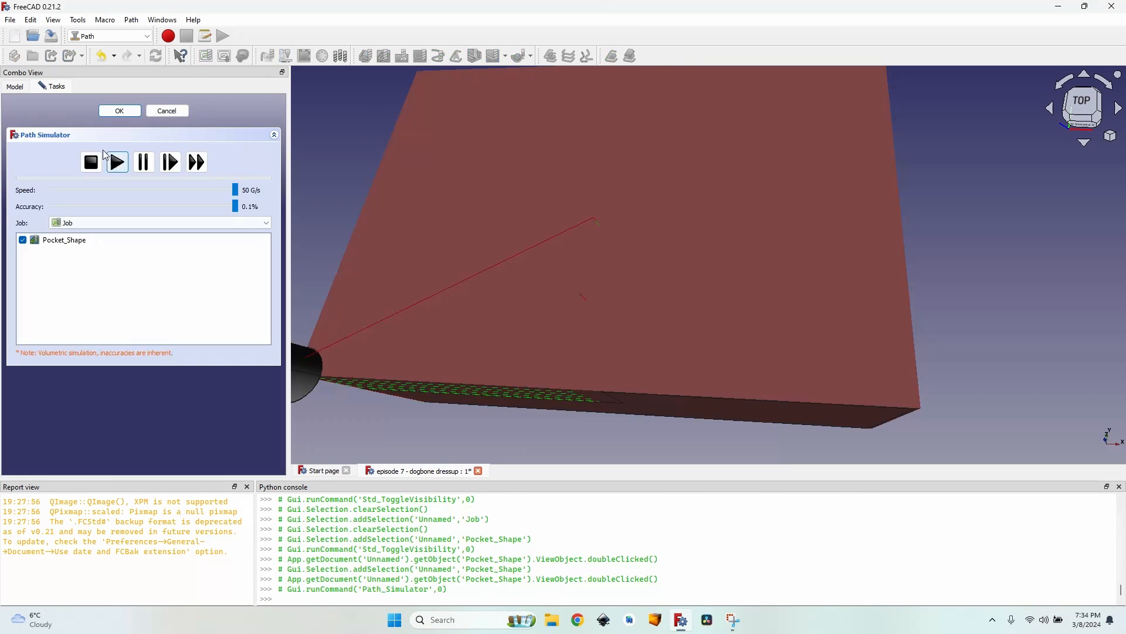
- Run the Pocket_Shape simulation to completion and keep the cut stock
{"action": "left_click", "coordinate": [116, 161]}
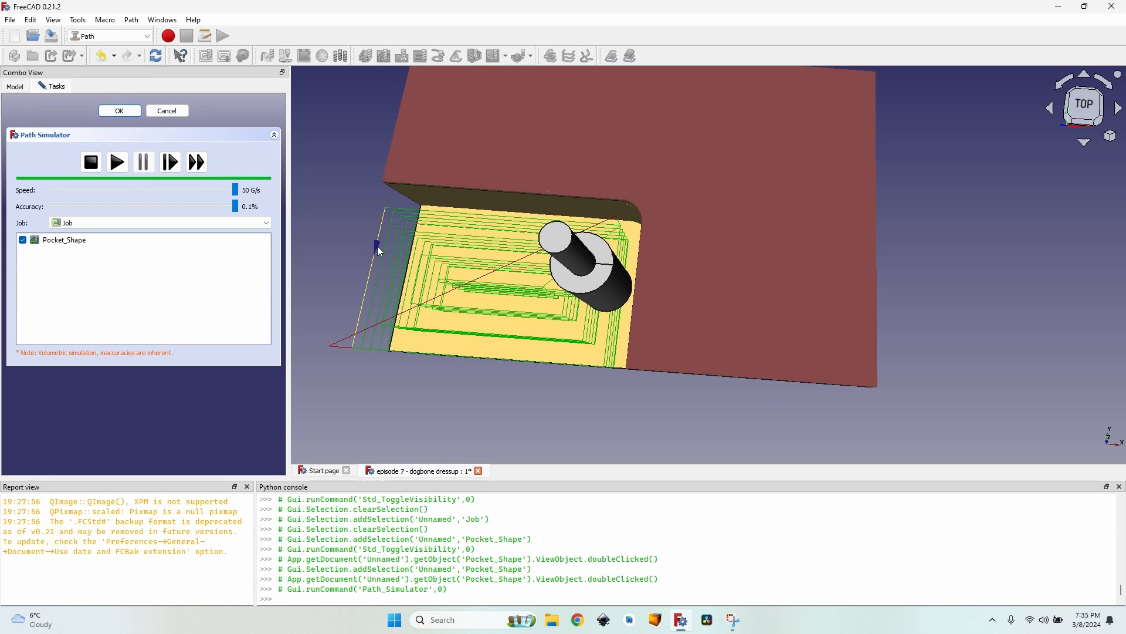
{"action": "left_click", "coordinate": [119, 111]}
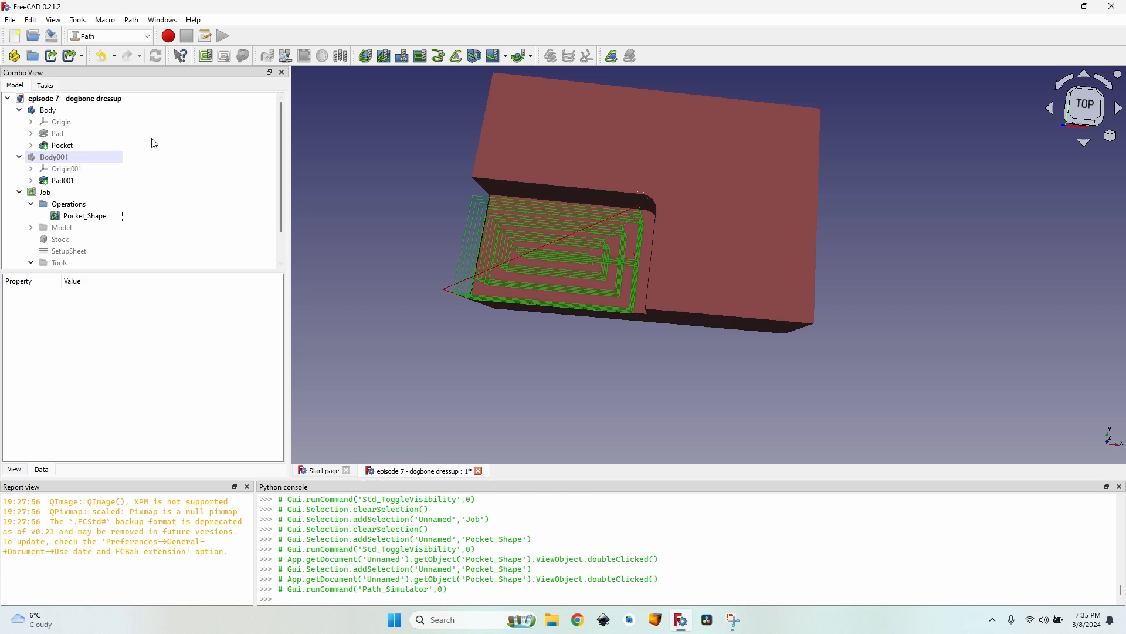
{"action": "left_click", "coordinate": [47, 110]}
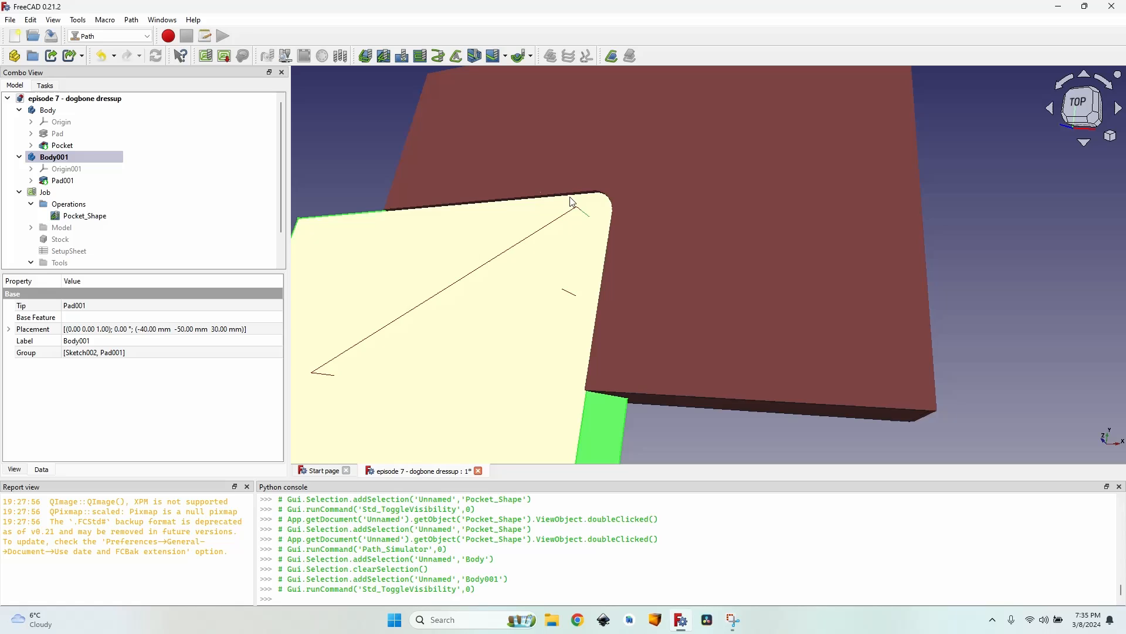
{"action": "mouse_move", "coordinate": [591, 310]}
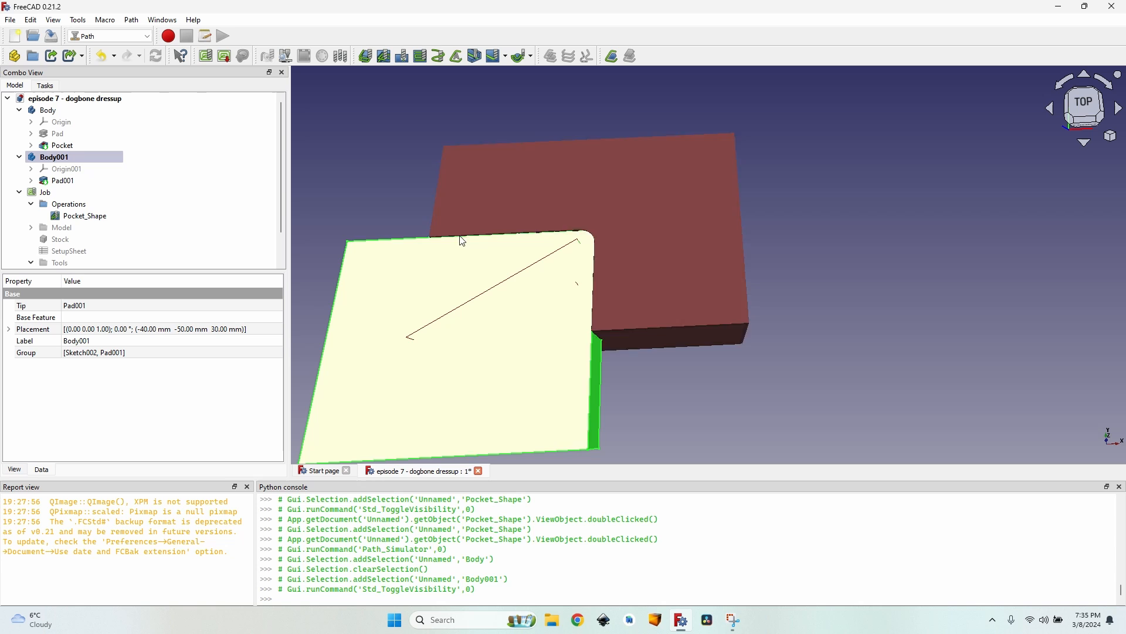
{"action": "mouse_move", "coordinate": [582, 316]}
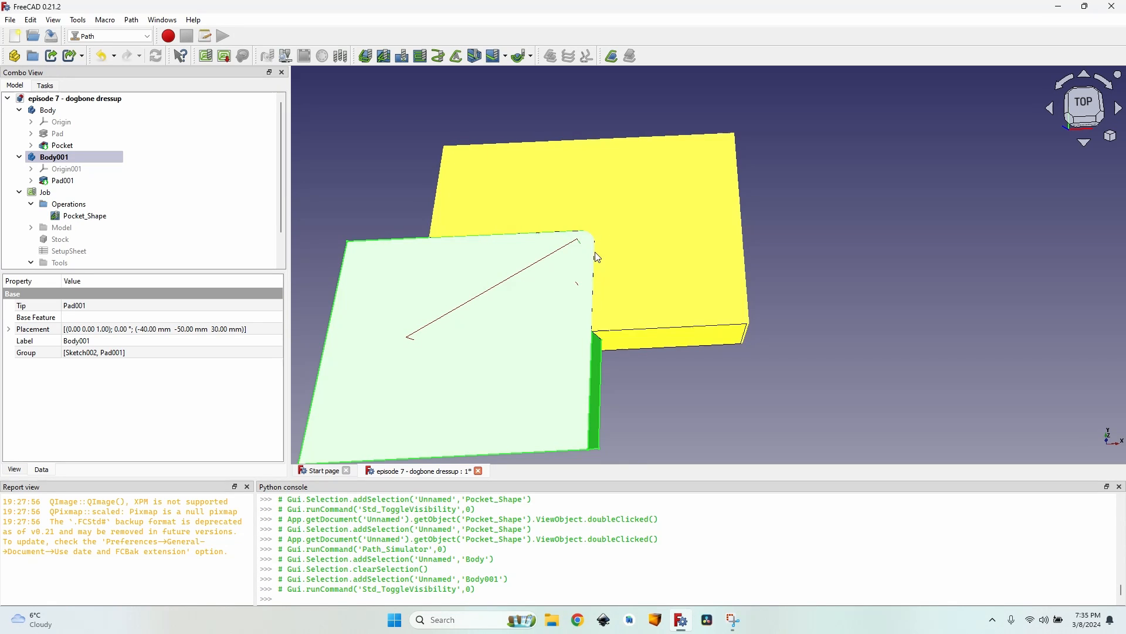
{"action": "mouse_move", "coordinate": [608, 239]}
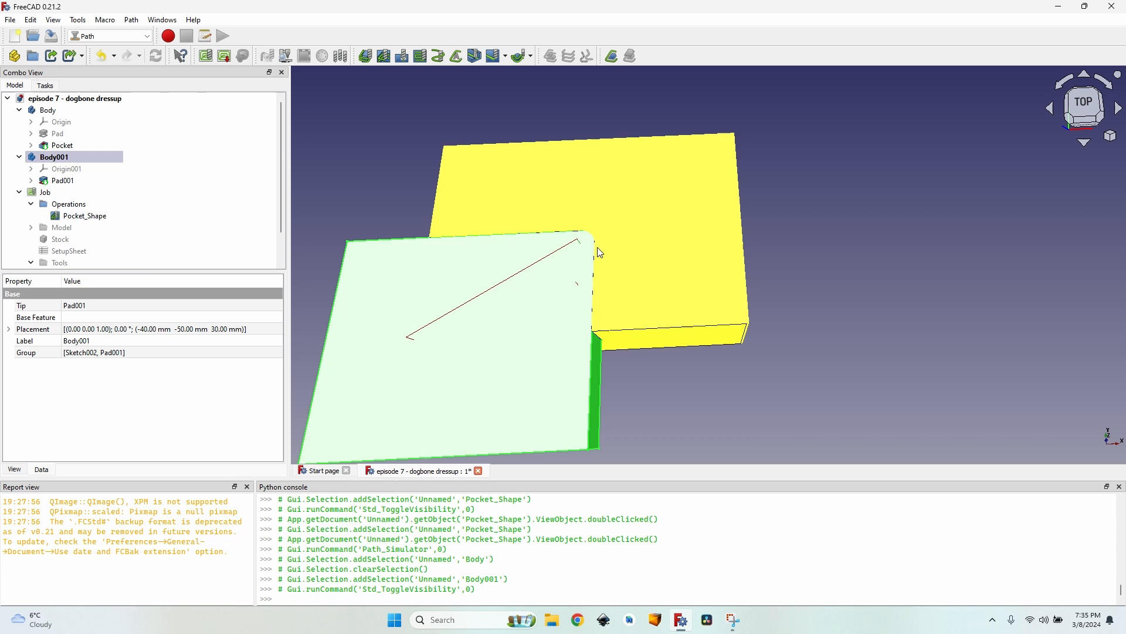
{"action": "left_click", "coordinate": [54, 156]}
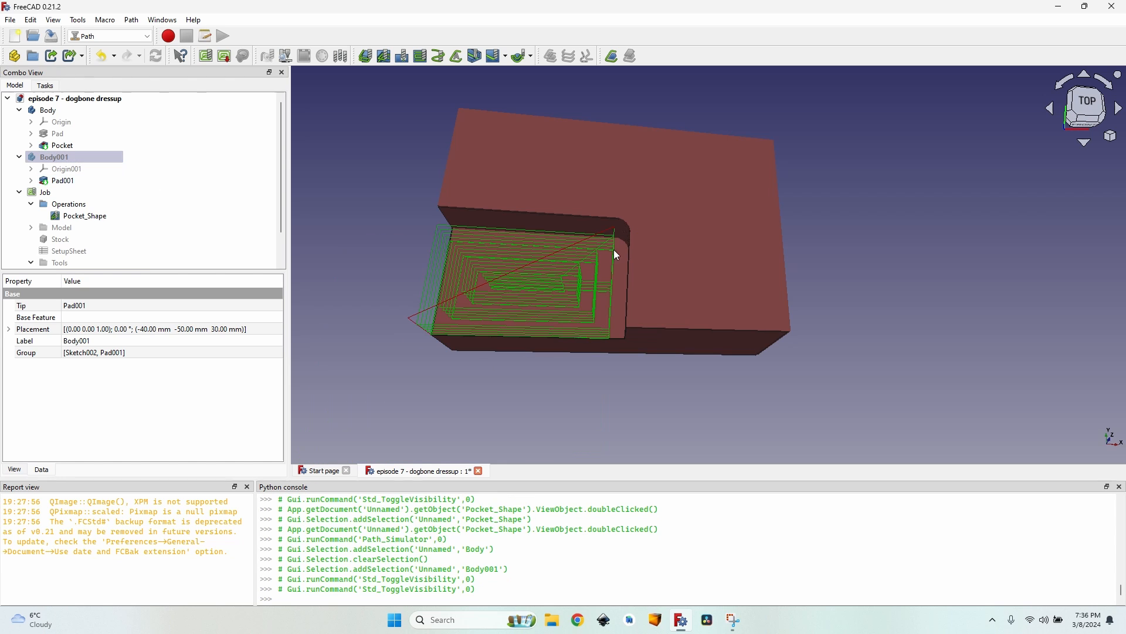
{"action": "left_click", "coordinate": [84, 215]}
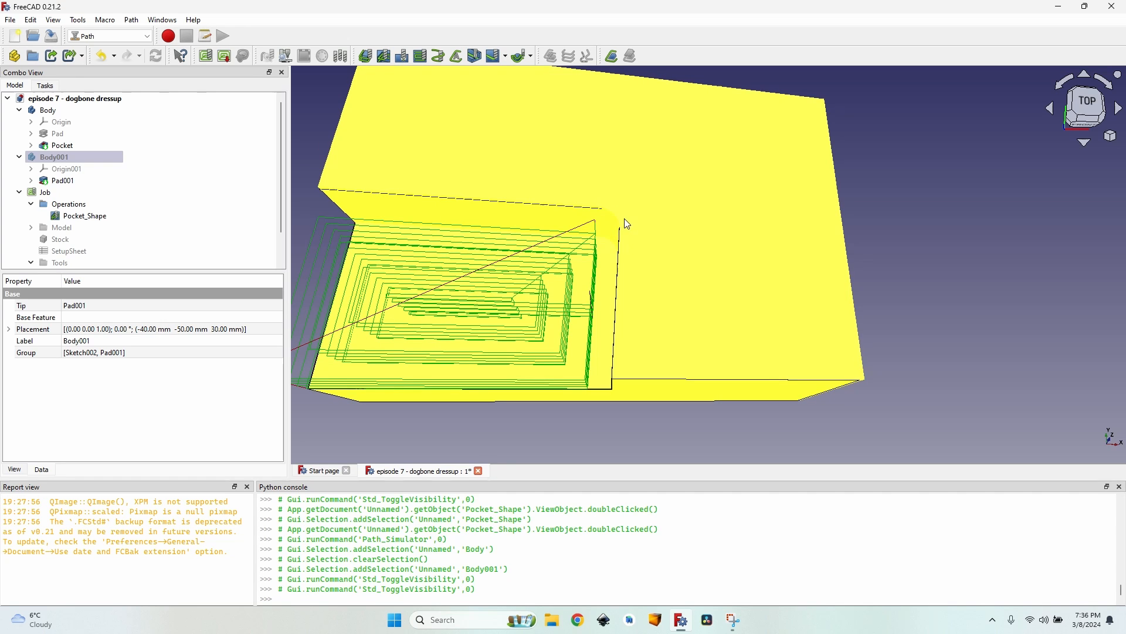
{"action": "left_click", "coordinate": [53, 157]}
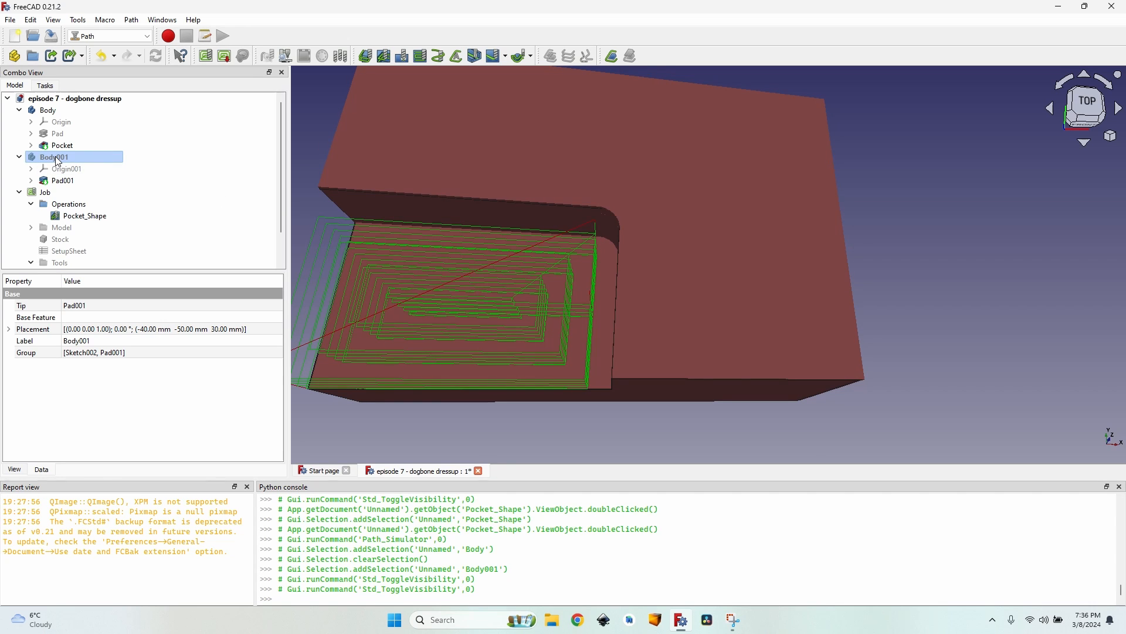
{"action": "left_click", "coordinate": [84, 216]}
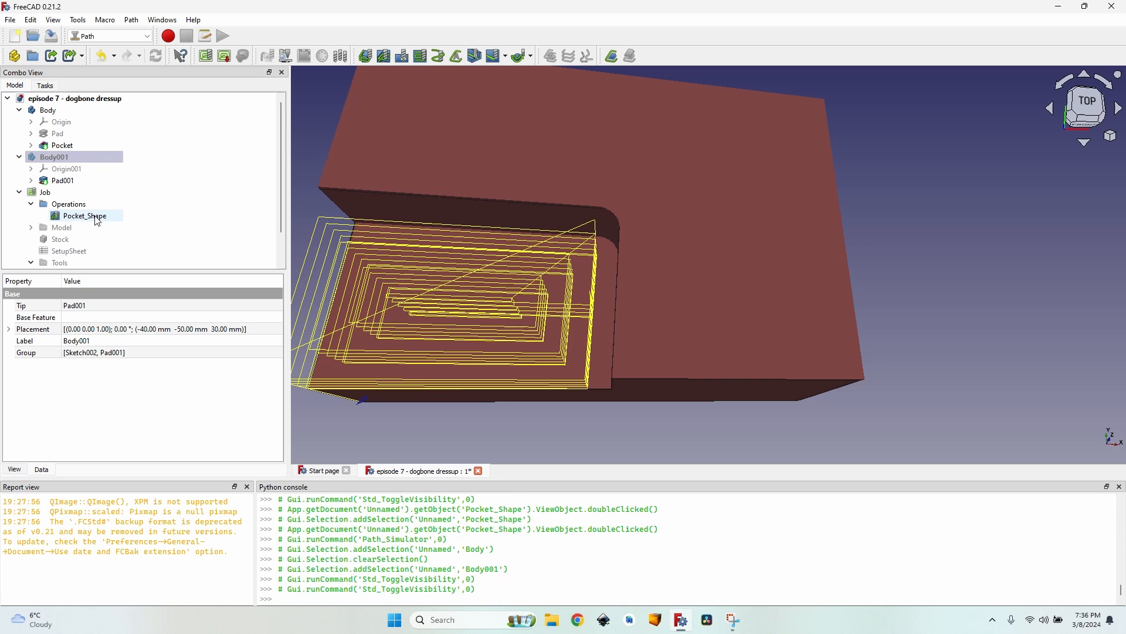
{"action": "left_click", "coordinate": [56, 262]}
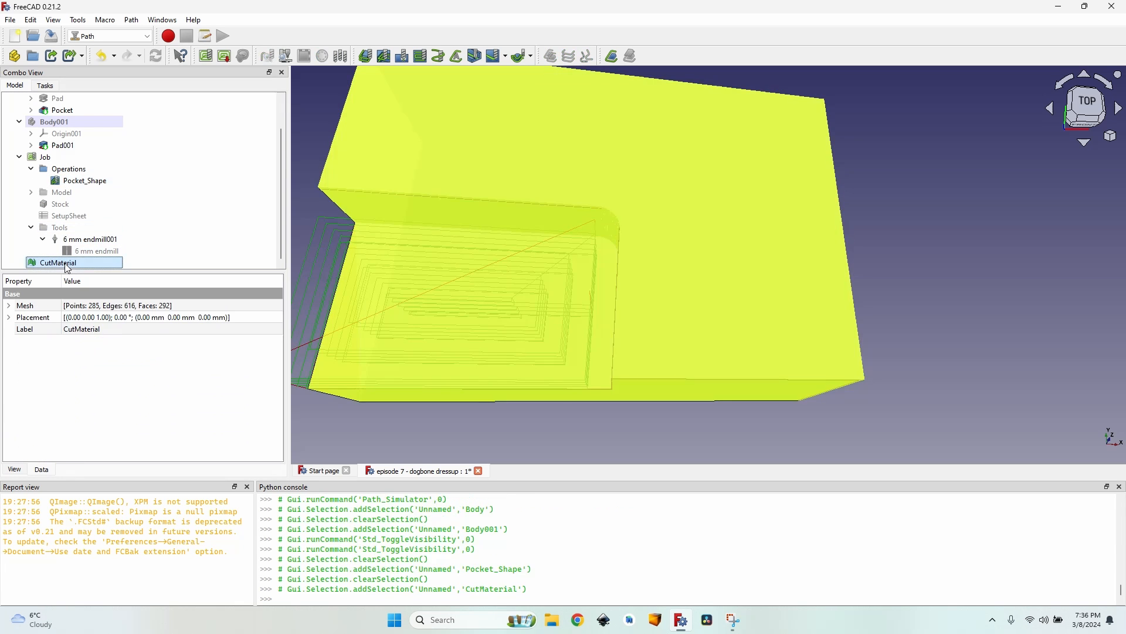
- Delete the CutMaterial mesh and reselect the Pocket_Shape operation
{"action": "key", "text": "Delete"}
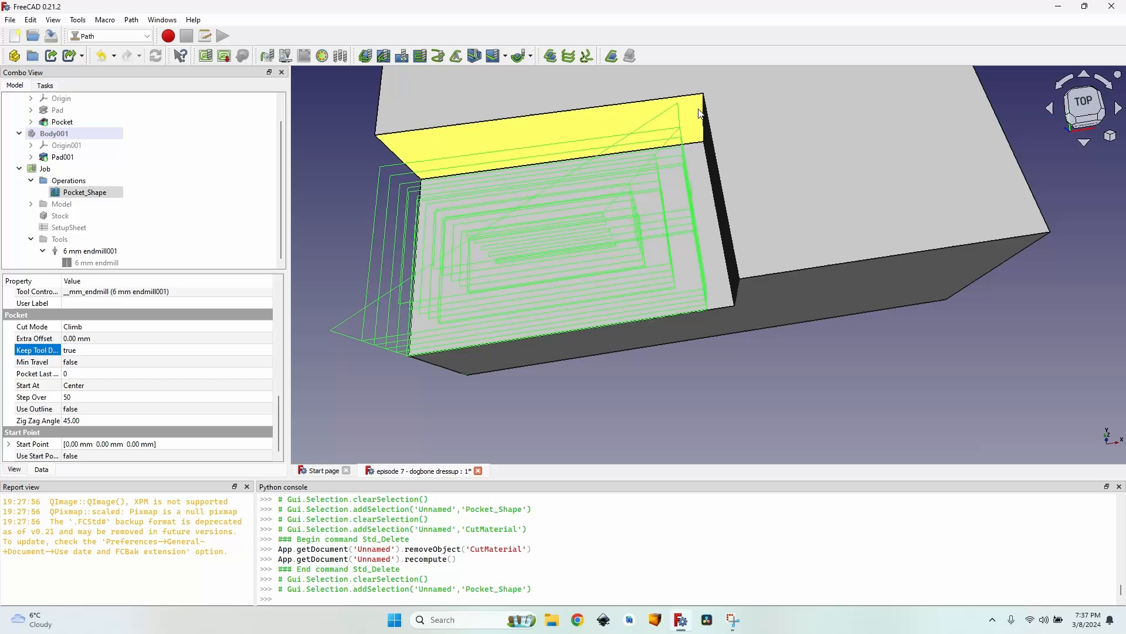
{"action": "left_click", "coordinate": [85, 192]}
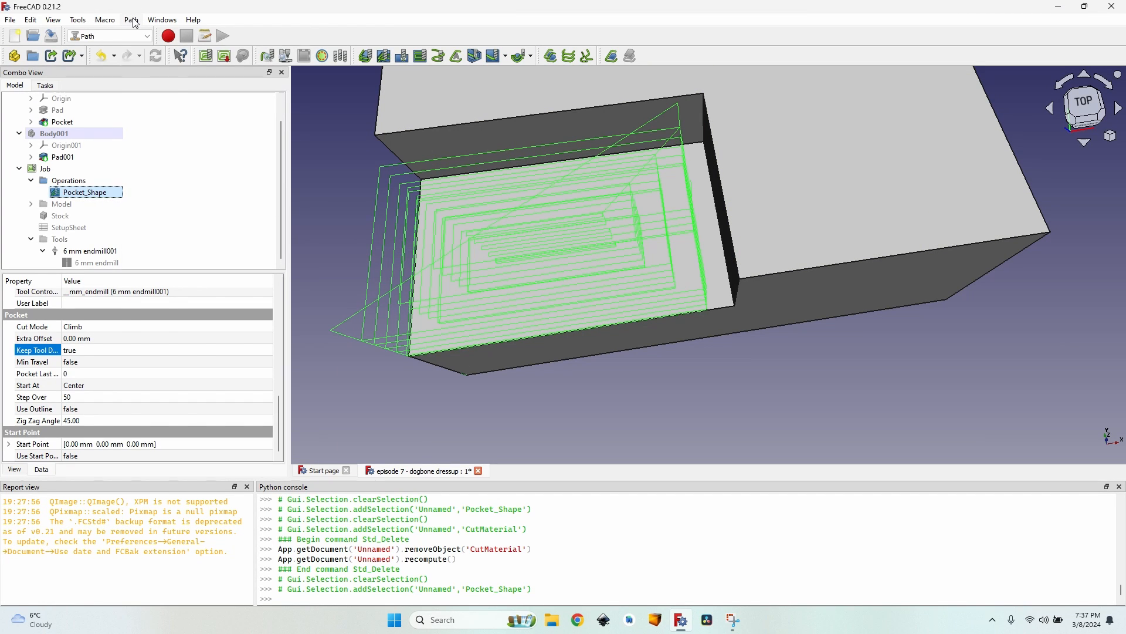
- Add a Dogbone dressup to Pocket_Shape and orbit to inspect the pocket corners
{"action": "left_click", "coordinate": [131, 19]}
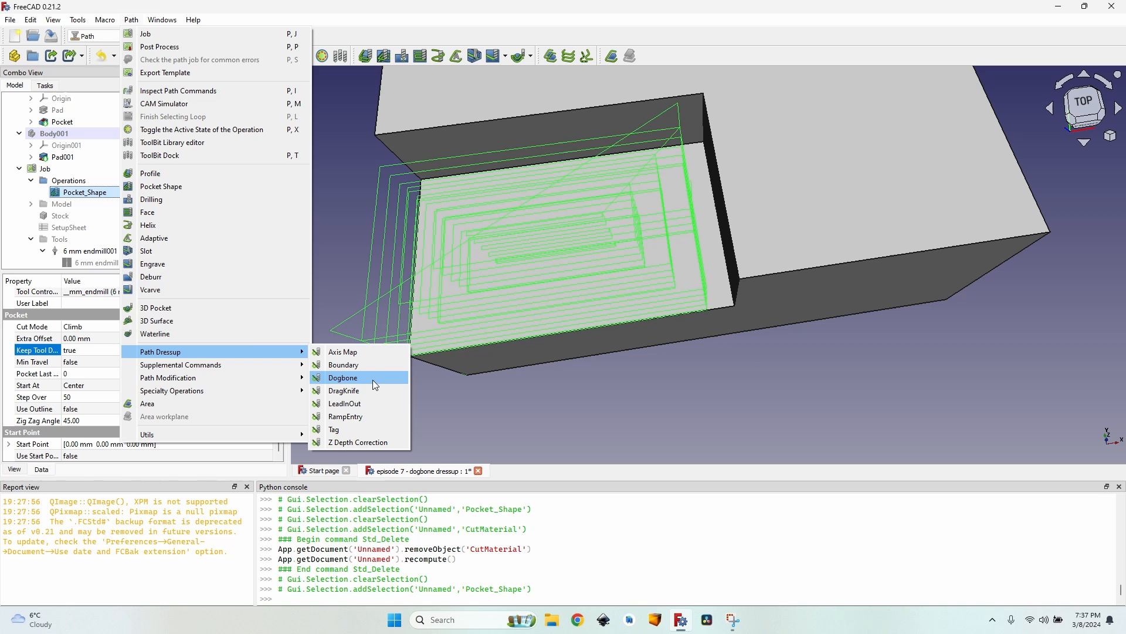
{"action": "left_click", "coordinate": [343, 377]}
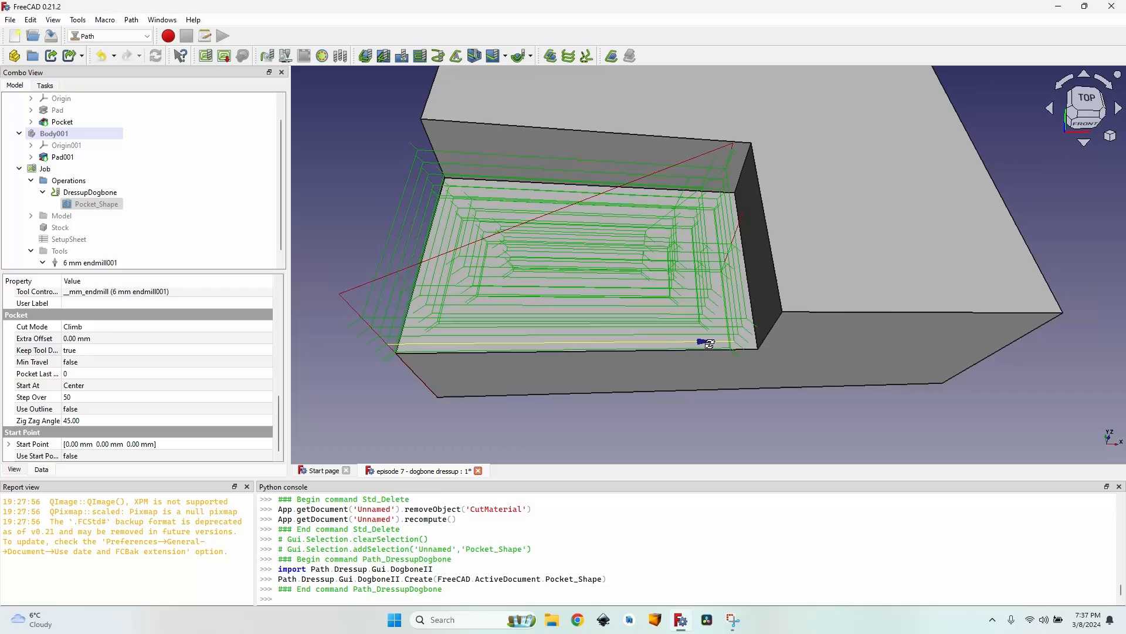
{"action": "left_click", "coordinate": [92, 192]}
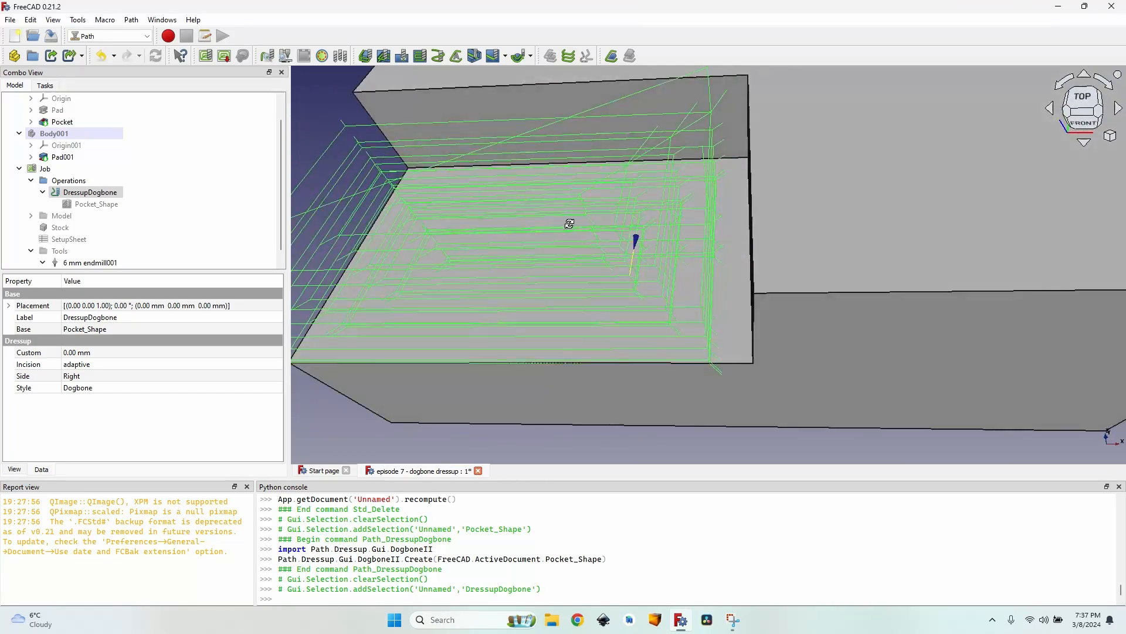
{"action": "left_click_drag", "start_coordinate": [567, 223], "coordinate": [568, 208]}
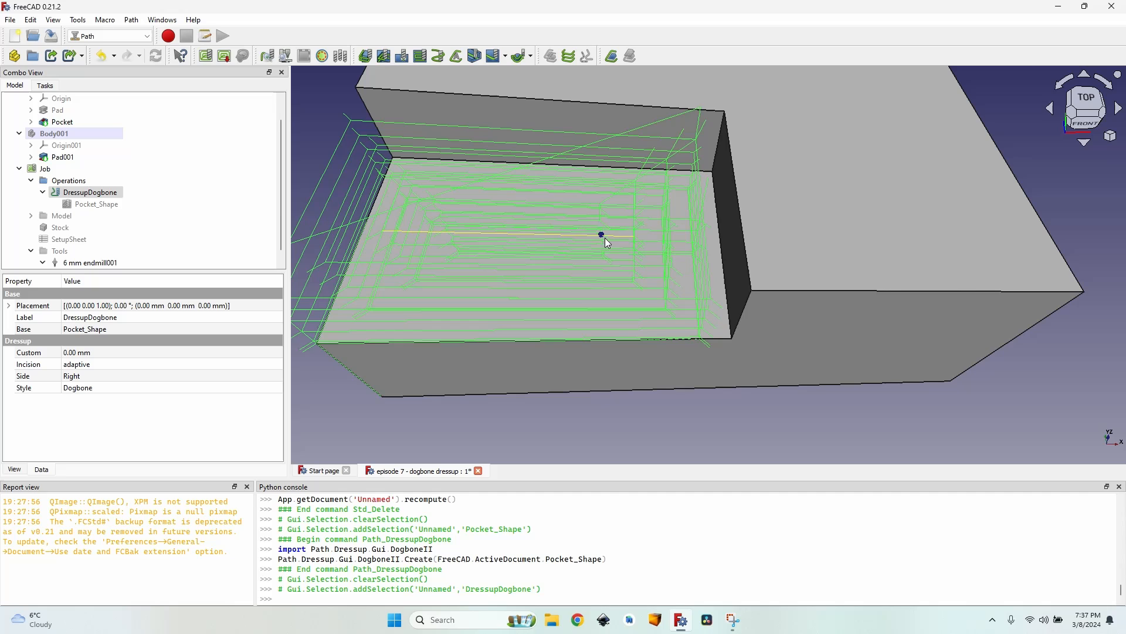
{"action": "left_click", "coordinate": [45, 168]}
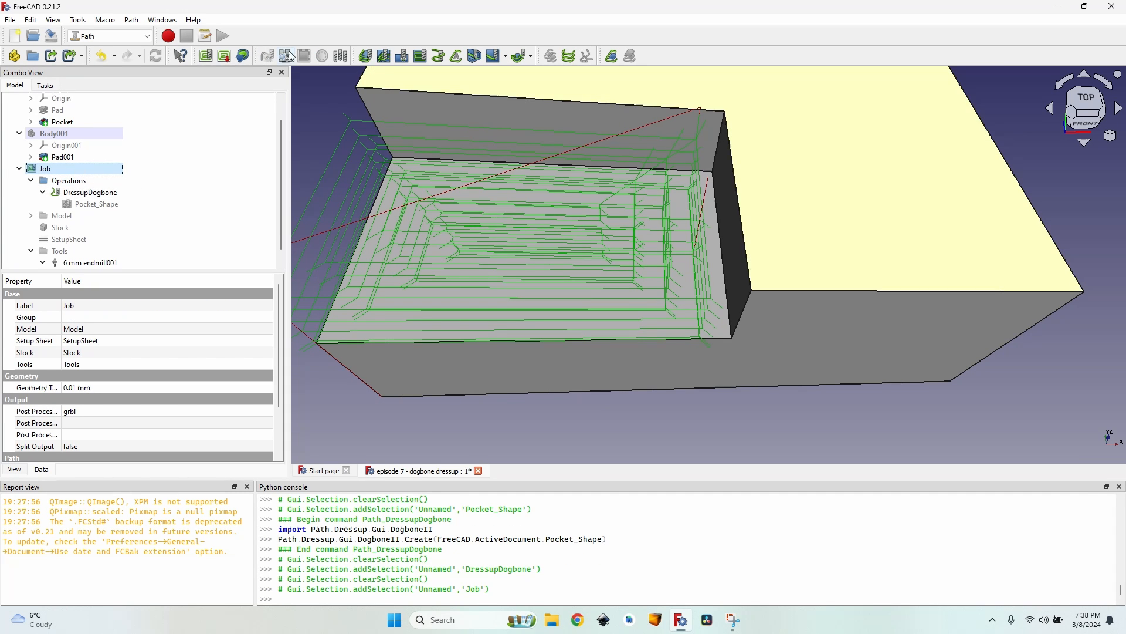
- Simulate the dogbone-dressed job in the CAM simulator
{"action": "left_click", "coordinate": [285, 56]}
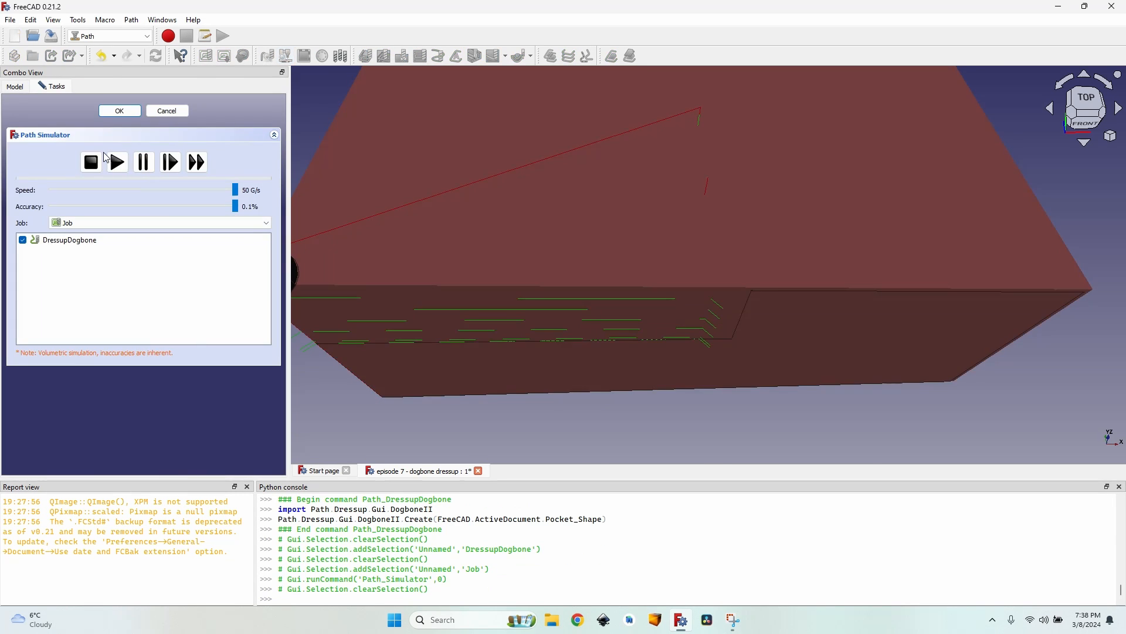
{"action": "left_click", "coordinate": [115, 161]}
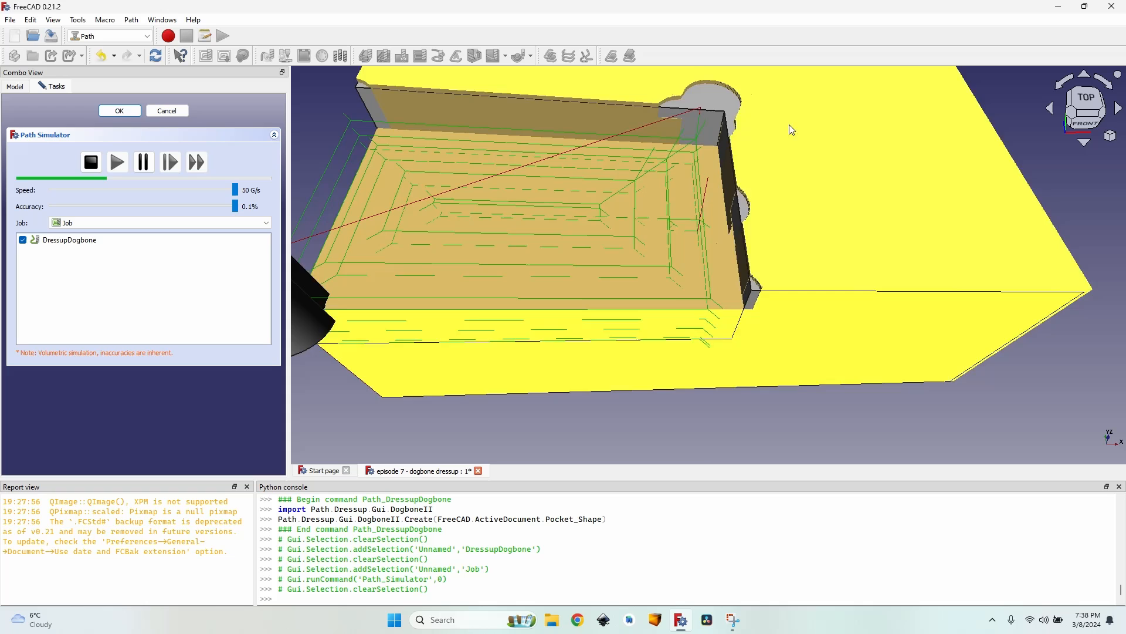
{"action": "left_click", "coordinate": [116, 160]}
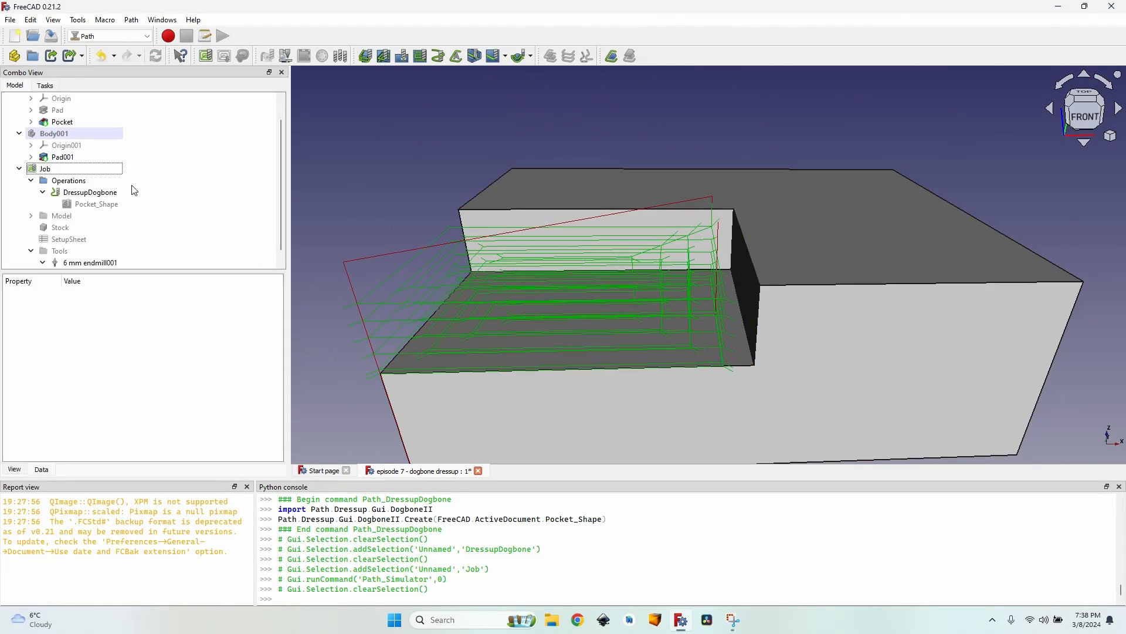
- Uncheck the other dogbone corners, keeping only (73.00, 43.00), and apply
{"action": "double_click", "coordinate": [92, 192]}
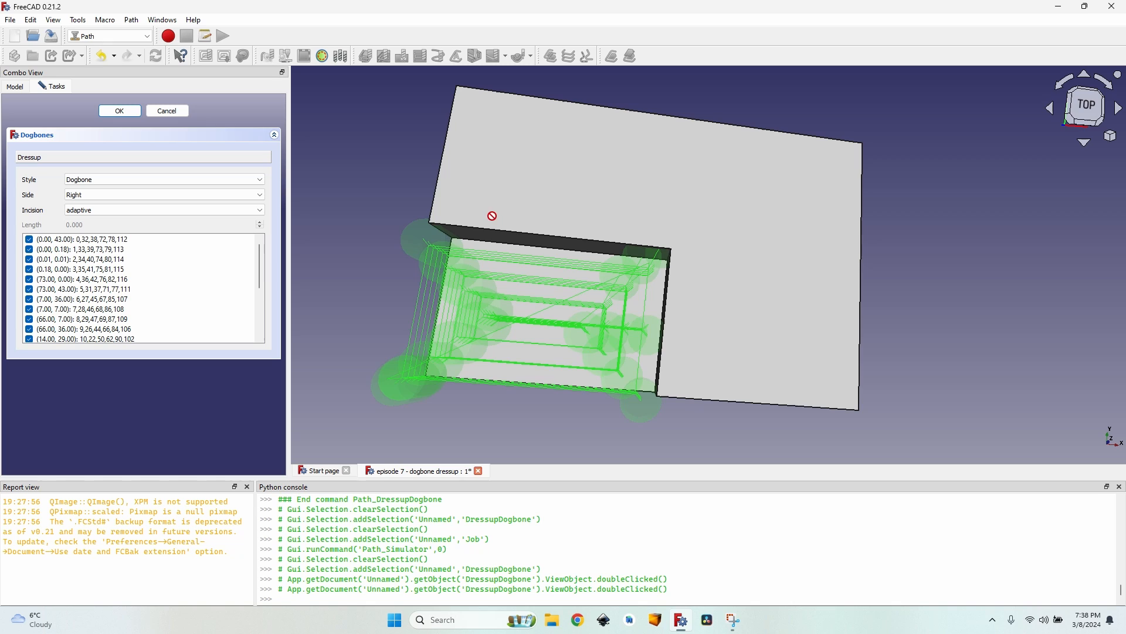
{"action": "left_click", "coordinate": [83, 239]}
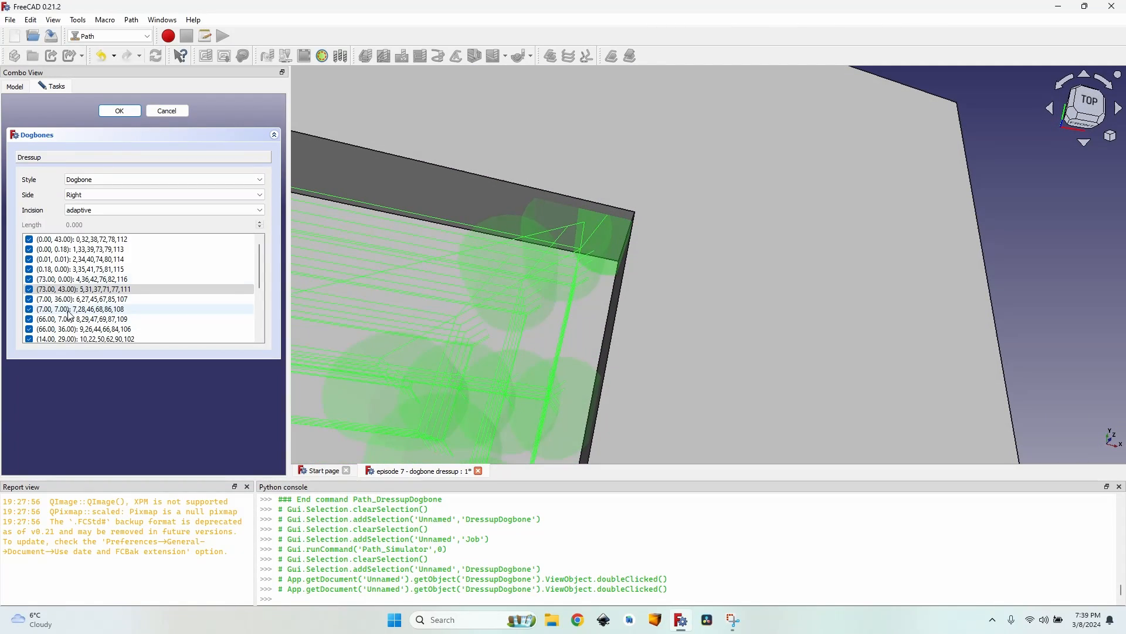
{"action": "left_click", "coordinate": [29, 269]}
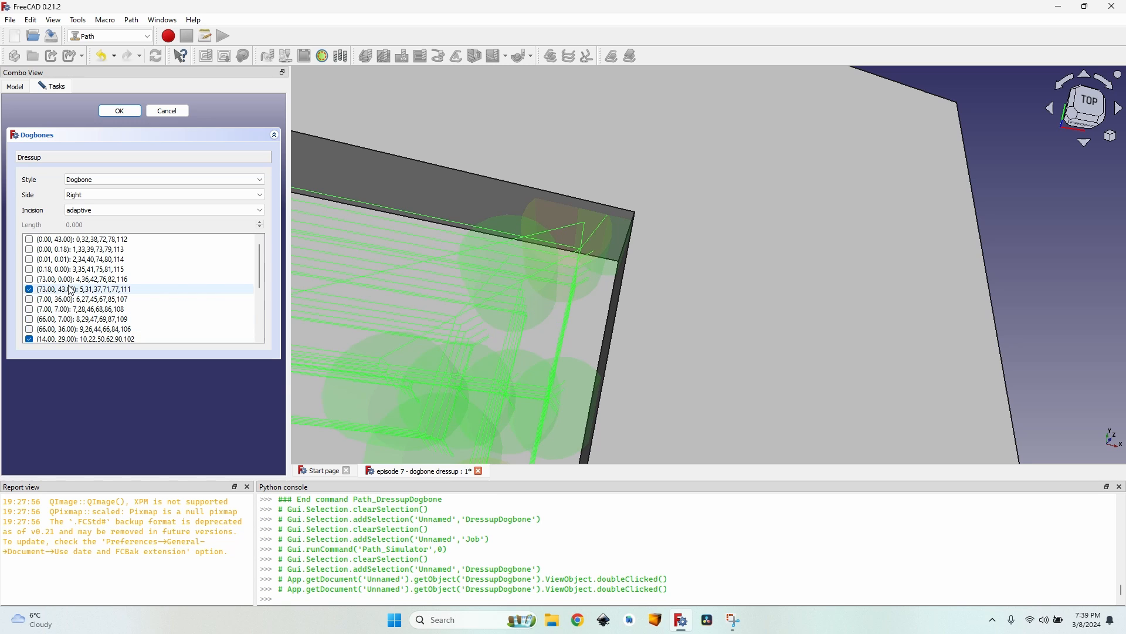
{"action": "scroll", "scroll_direction": "down", "scroll_amount": 3}
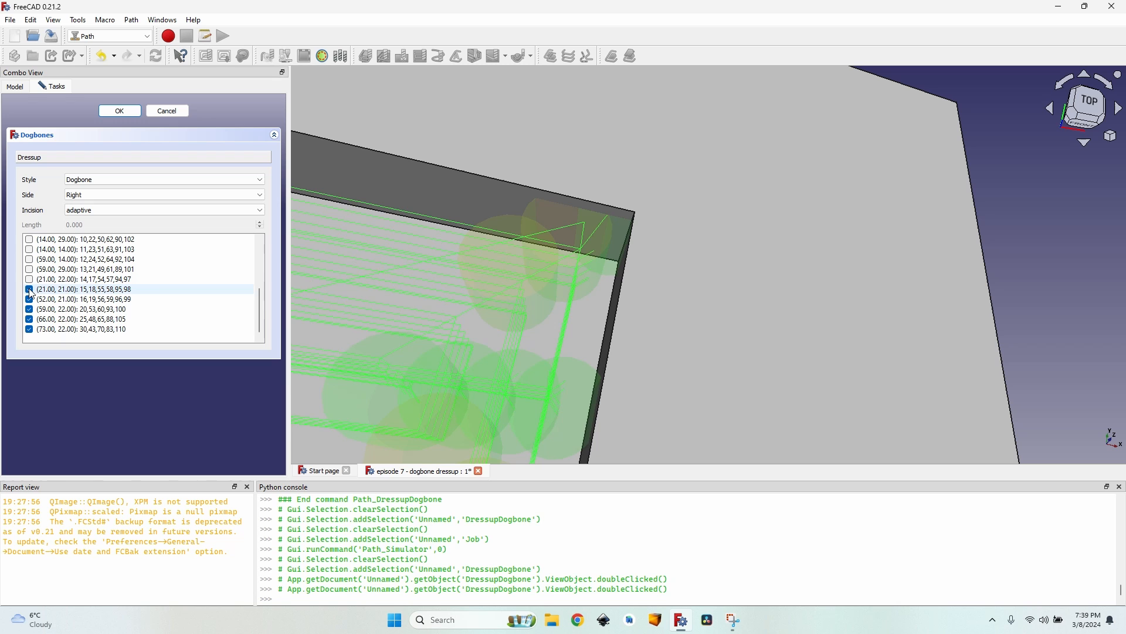
{"action": "left_click", "coordinate": [29, 329]}
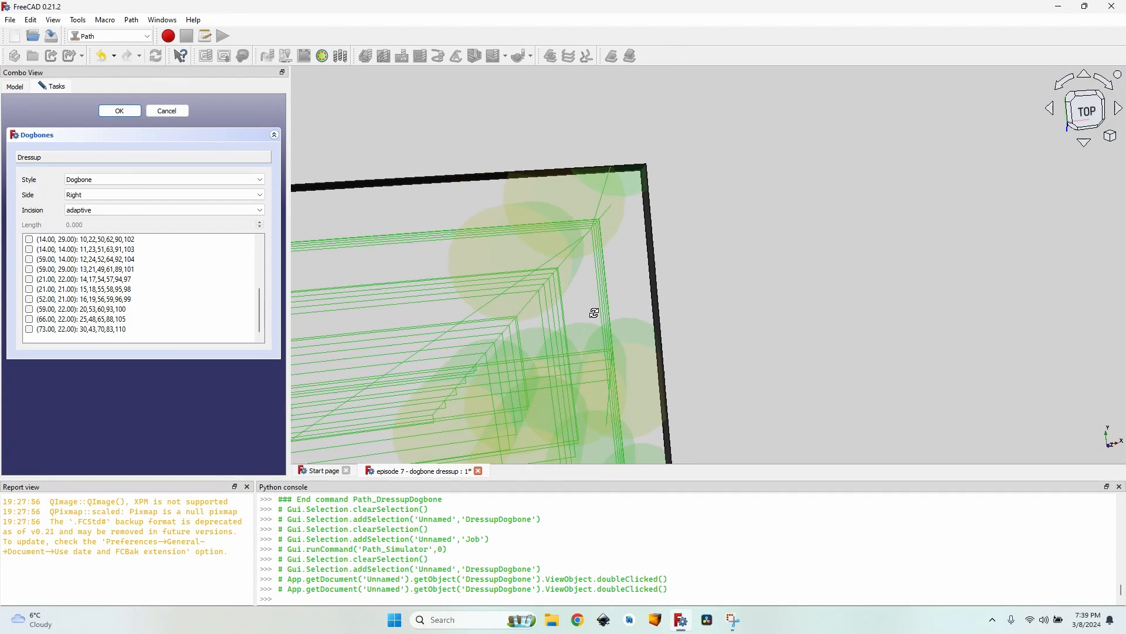
{"action": "left_click", "coordinate": [119, 110]}
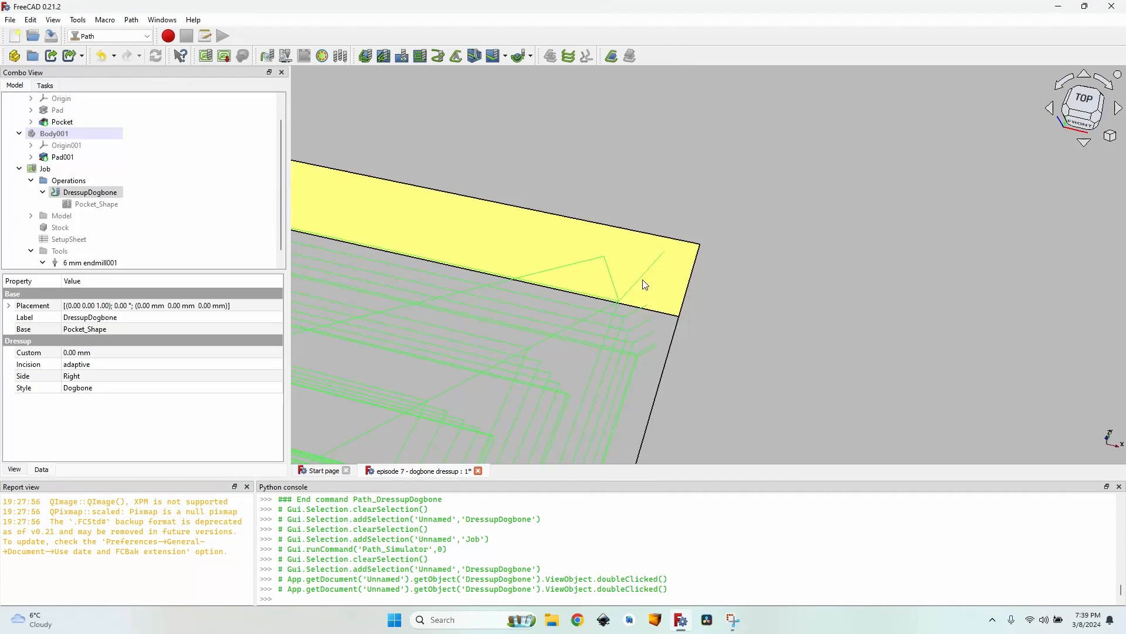
- Set the Pocket_Shape Keep Tool Down property to false
{"action": "double_click", "coordinate": [90, 192]}
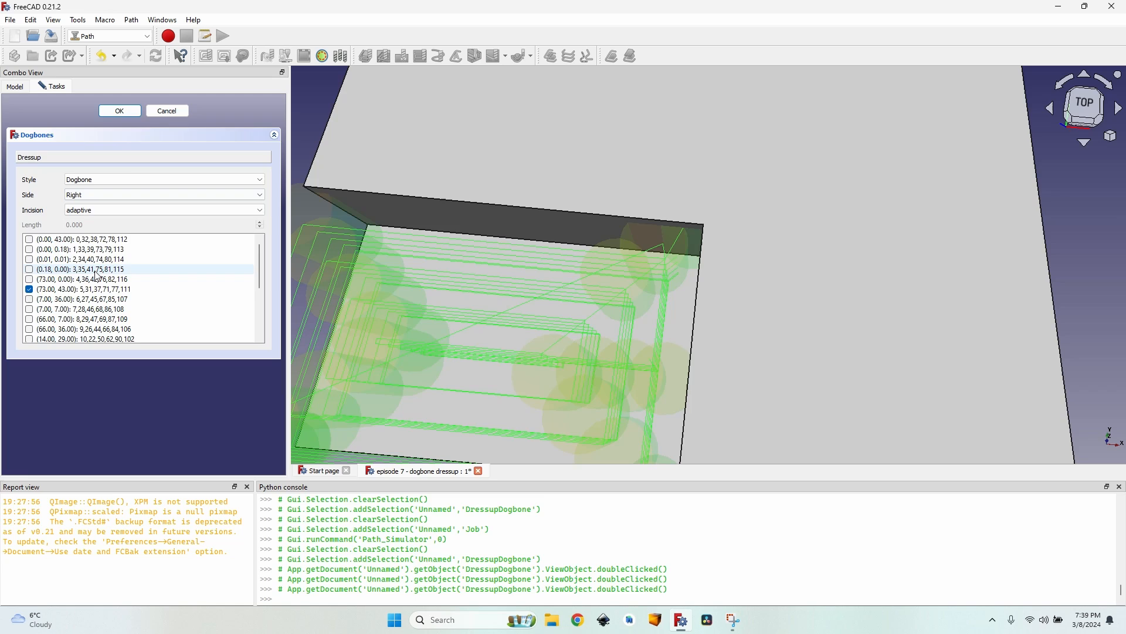
{"action": "left_click", "coordinate": [119, 110]}
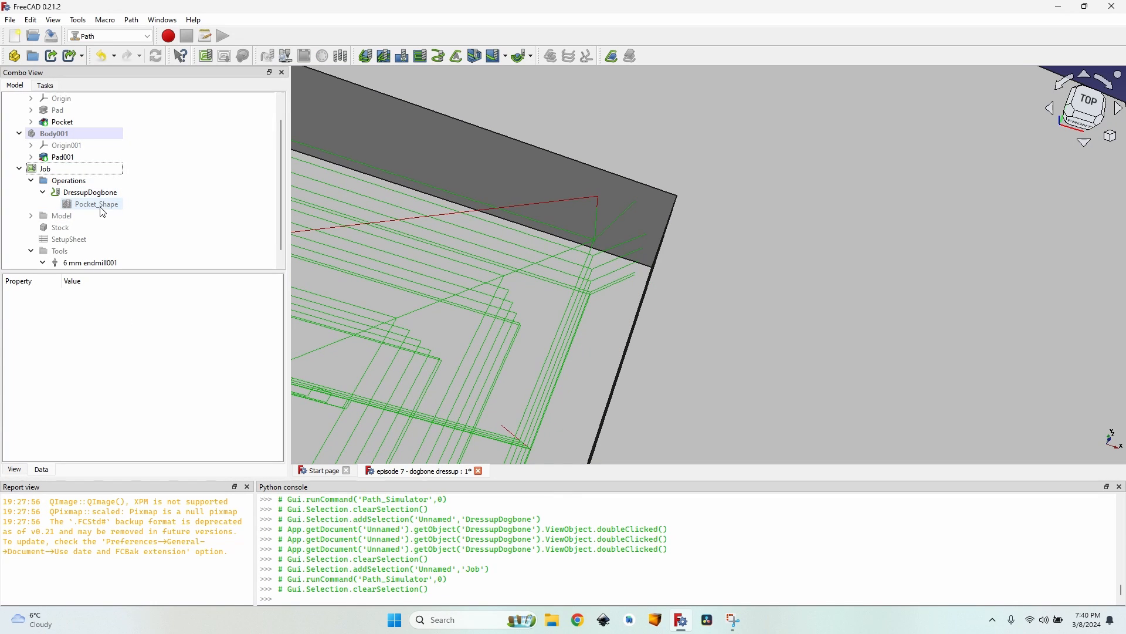
{"action": "left_click", "coordinate": [96, 203]}
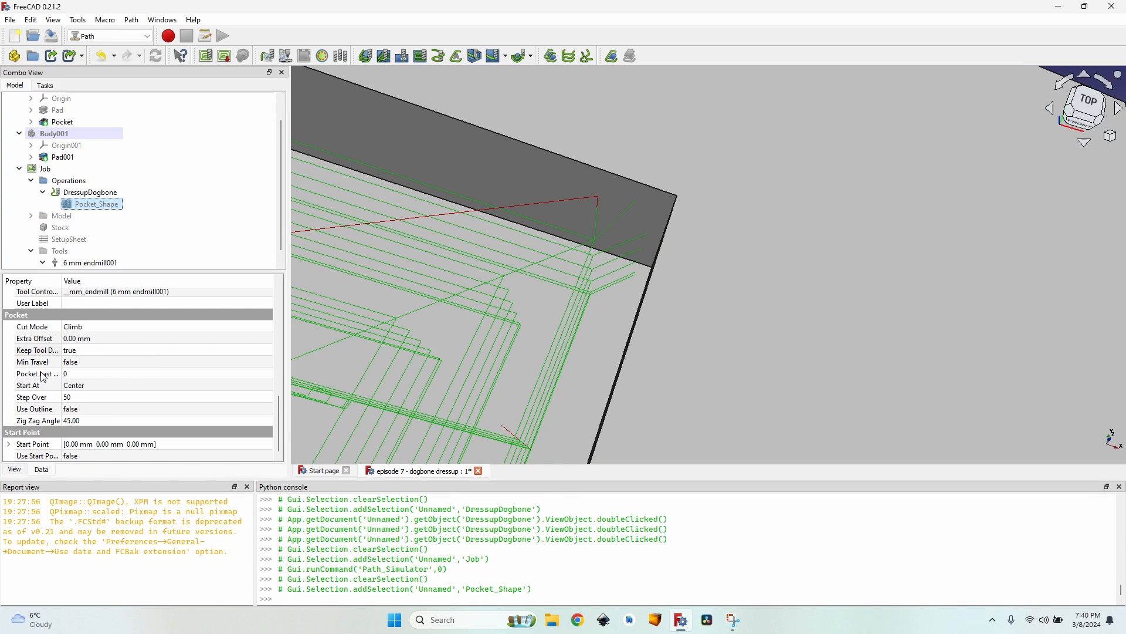
{"action": "left_click", "coordinate": [166, 350]}
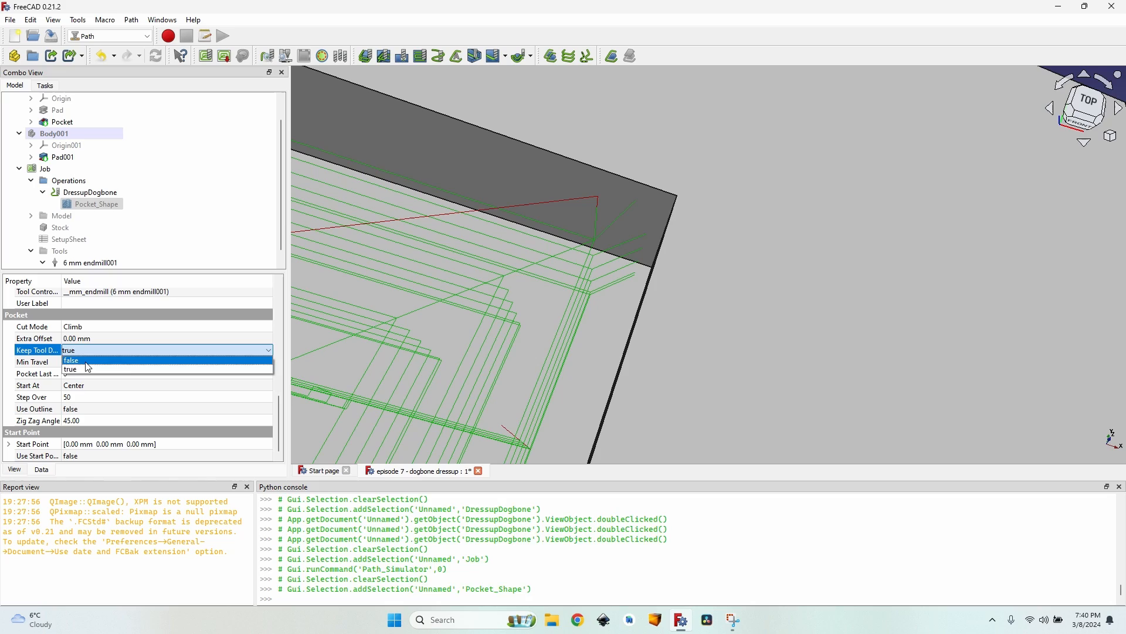
{"action": "left_click", "coordinate": [70, 359]}
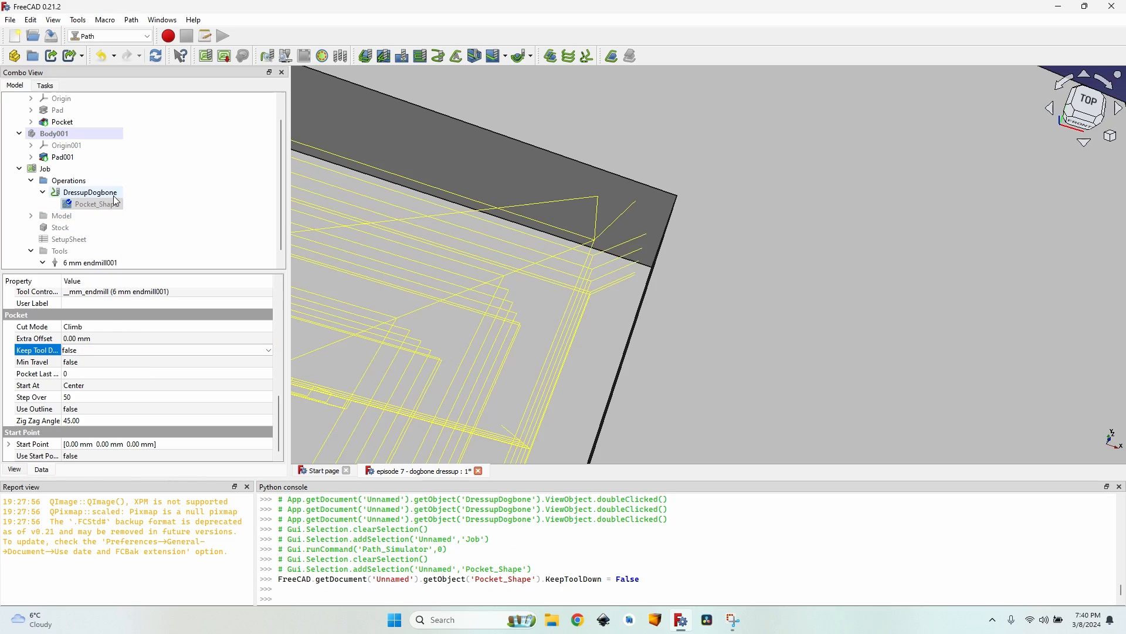
{"action": "left_click", "coordinate": [89, 193]}
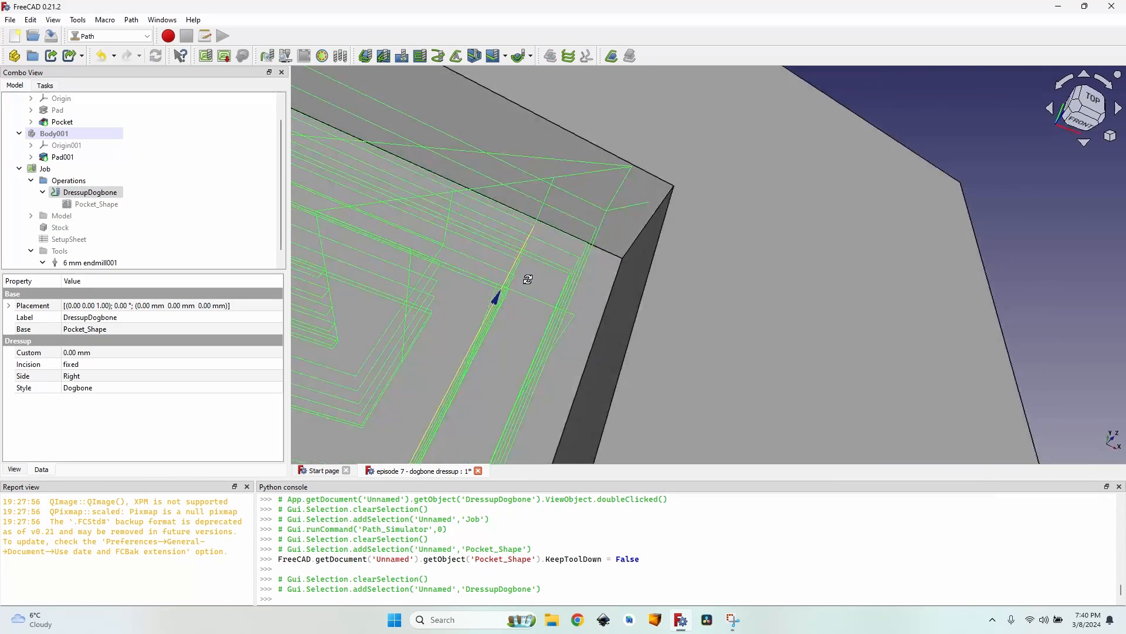
- Reopen the Dogbone dressup and tick the (73.00, 43.00) corner entry
{"action": "double_click", "coordinate": [90, 192]}
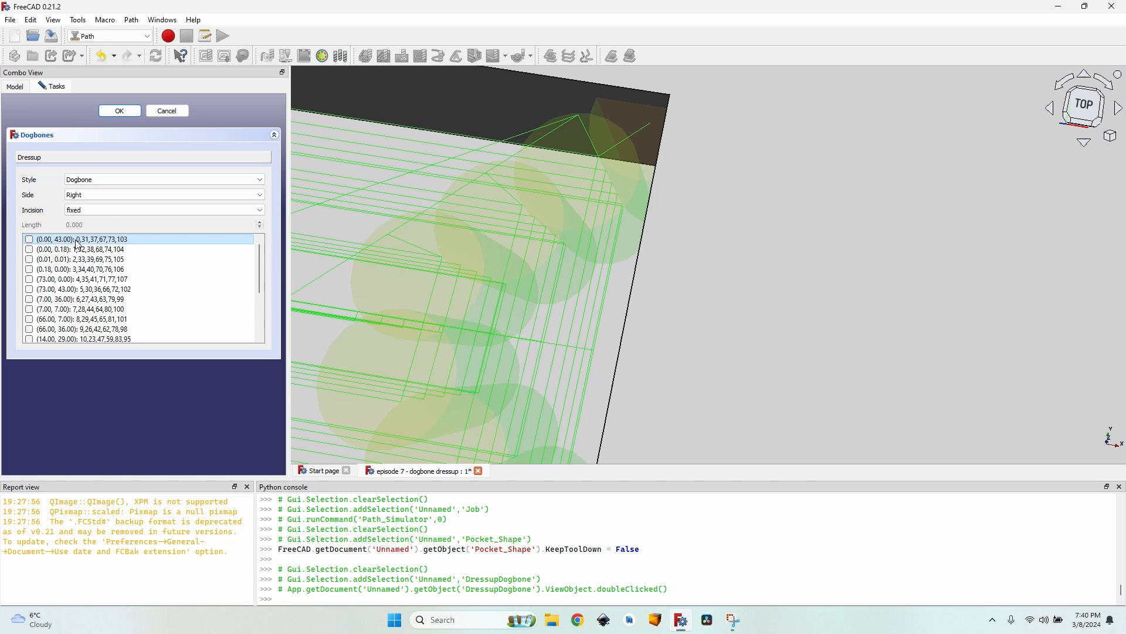
{"action": "left_click", "coordinate": [81, 278]}
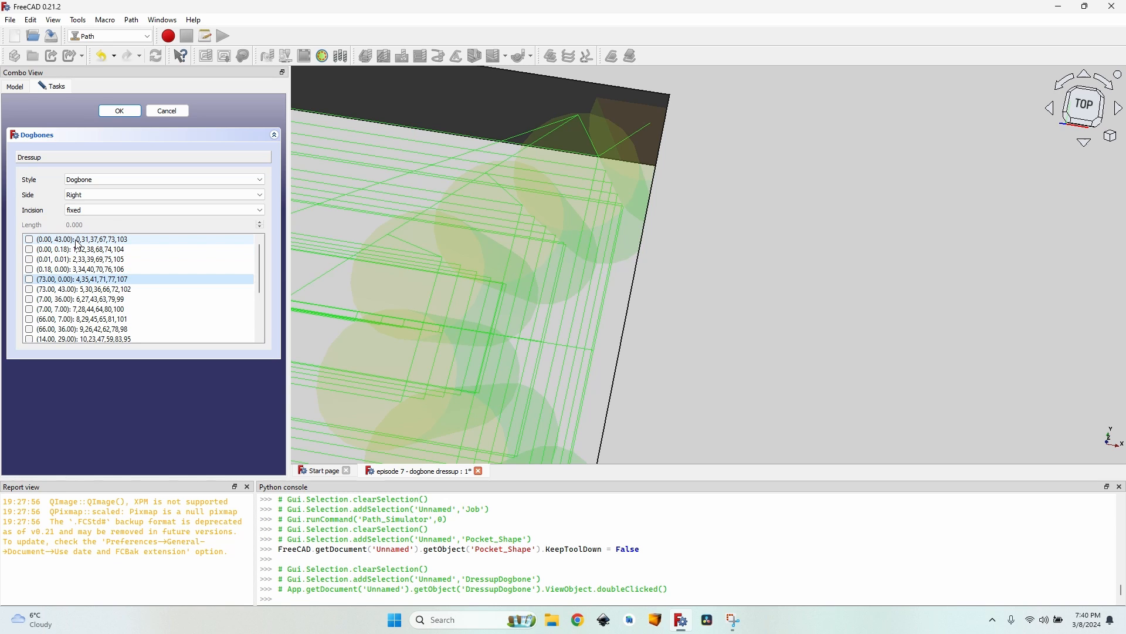
{"action": "left_click", "coordinate": [30, 289]}
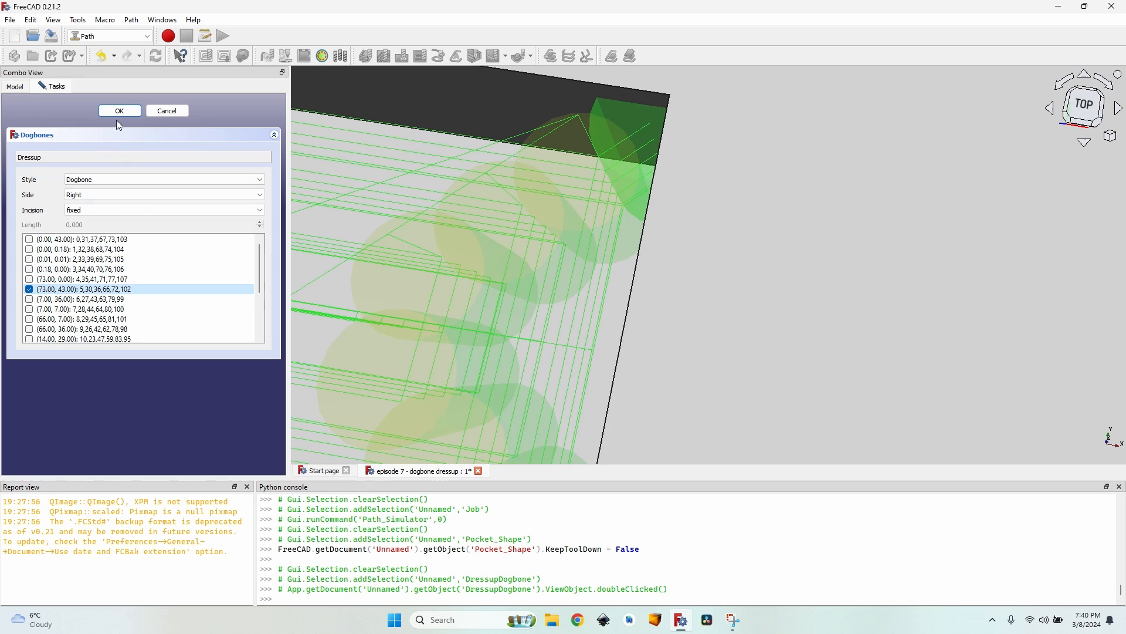
- Apply the single-corner dogbone settings and orbit around the simulated stock
{"action": "left_click", "coordinate": [119, 111]}
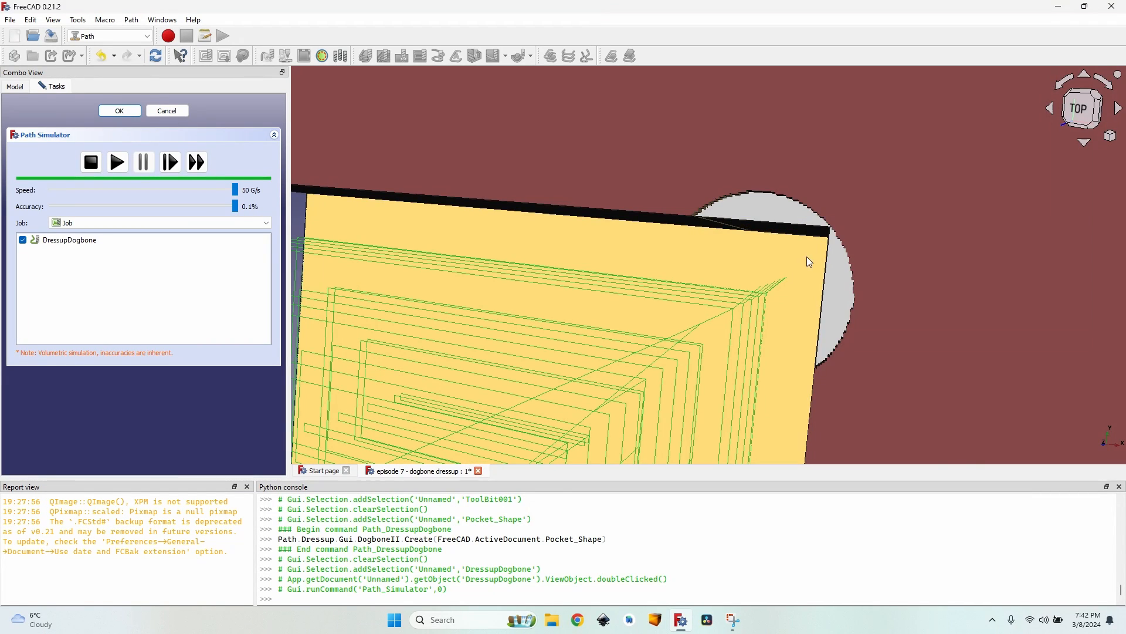
{"action": "left_click_drag", "start_coordinate": [808, 262], "coordinate": [797, 303]}
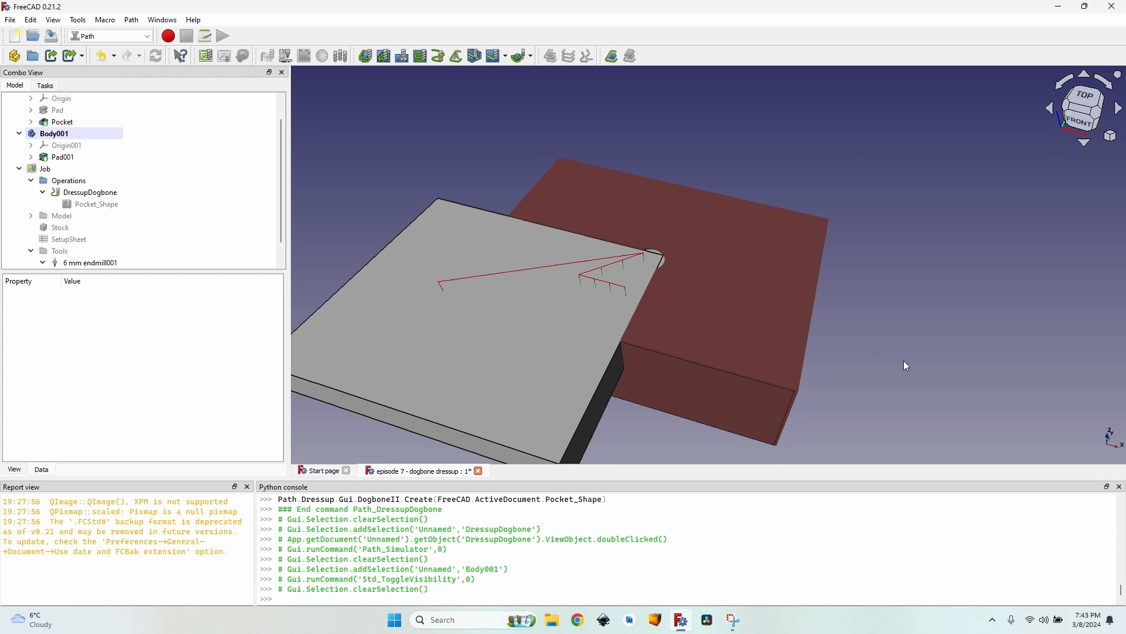
{"action": "mouse_move", "coordinate": [928, 293]}
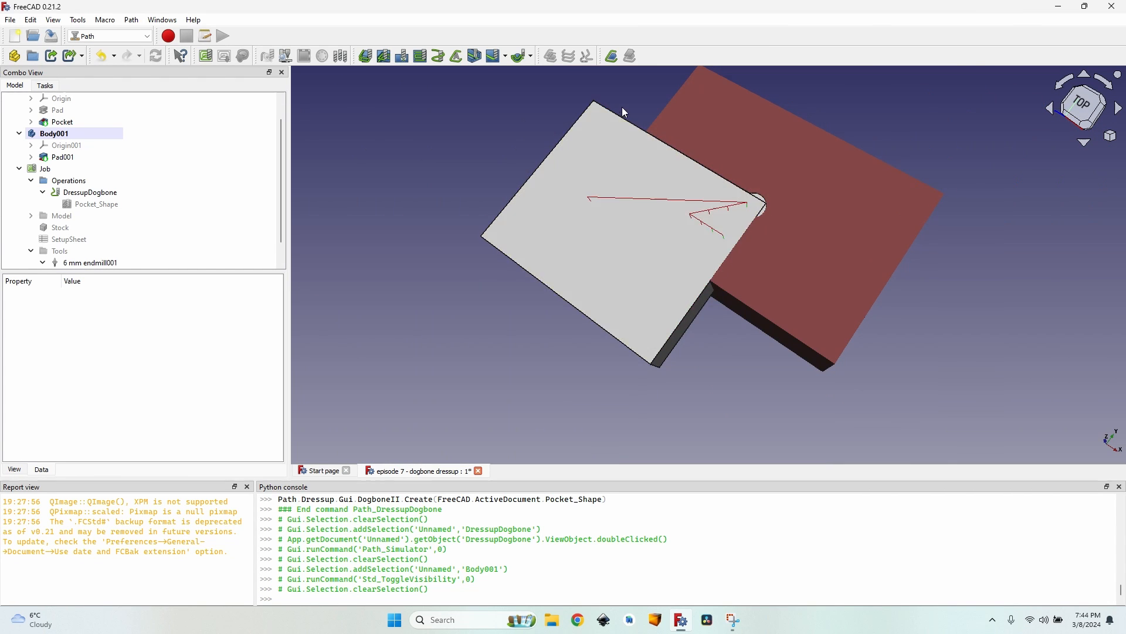
{"action": "mouse_move", "coordinate": [457, 202]}
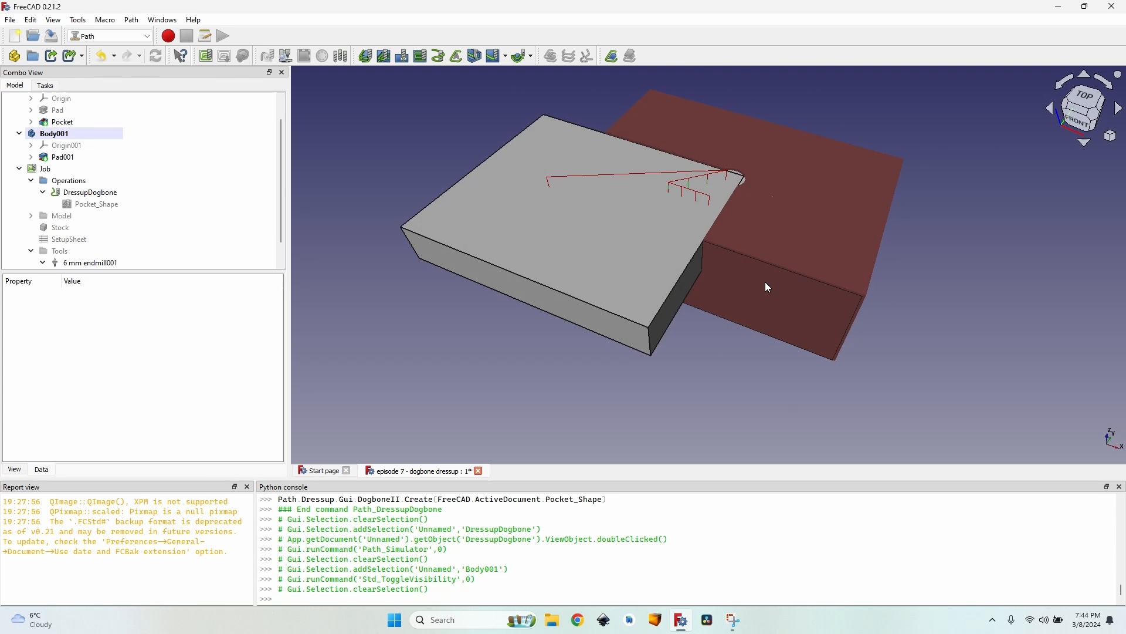
- Reopen the DressupDogbone task panel from the model tree
{"action": "double_click", "coordinate": [91, 192]}
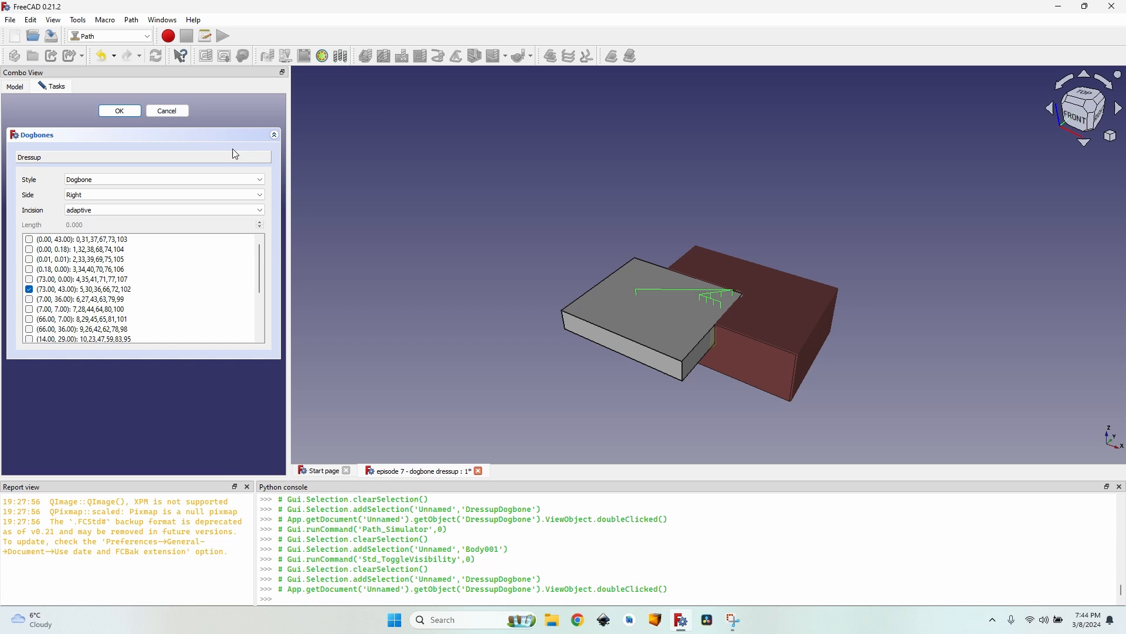
{"action": "mouse_move", "coordinate": [74, 133]}
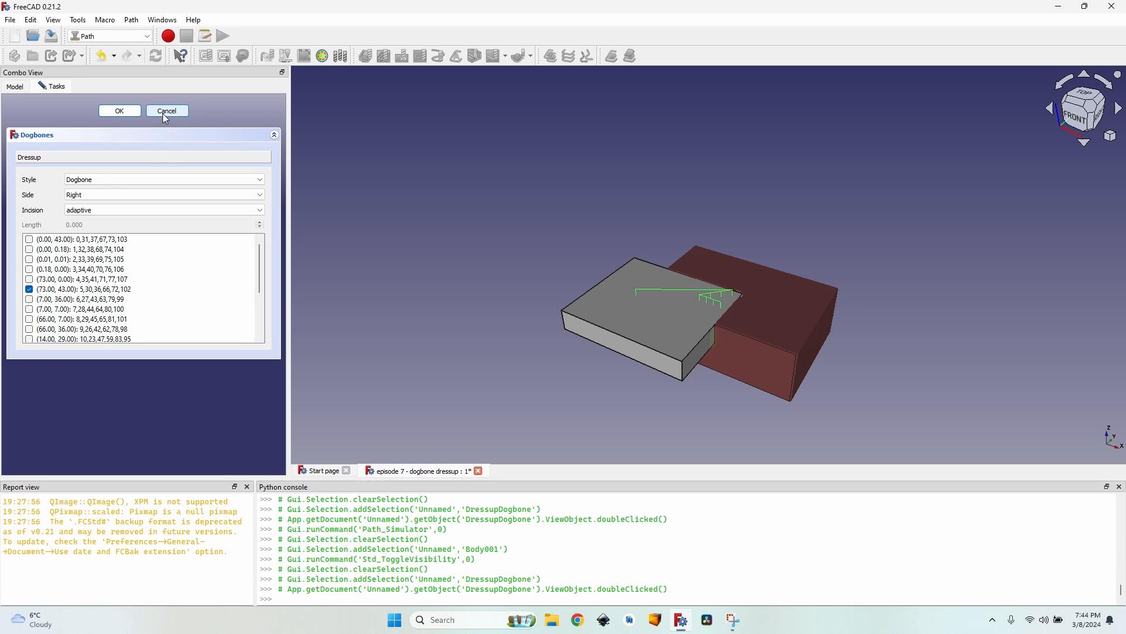
- Cancel and reopen the Dogbone editor with Body001 hidden to inspect the single relieved corner
{"action": "left_click", "coordinate": [166, 111]}
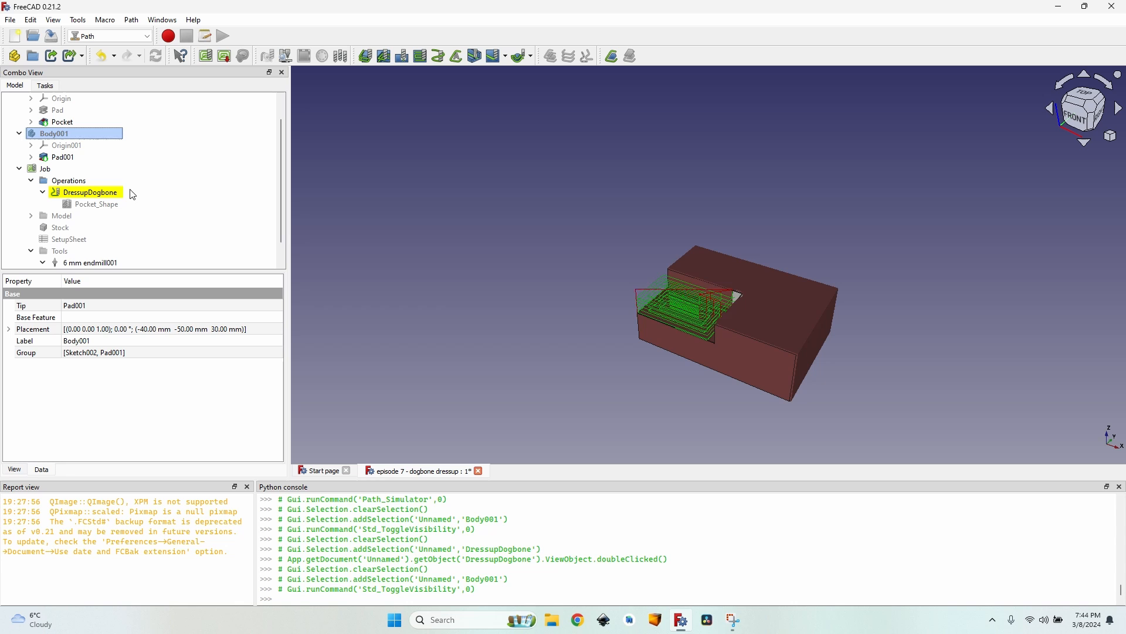
{"action": "double_click", "coordinate": [90, 192]}
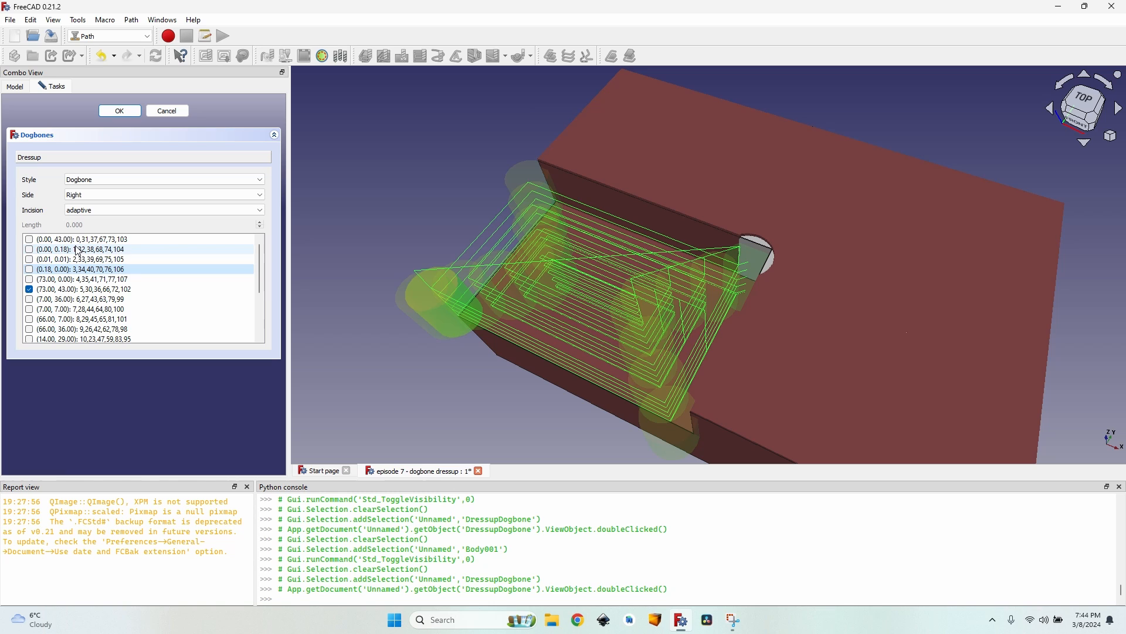
{"action": "left_click", "coordinate": [81, 259]}
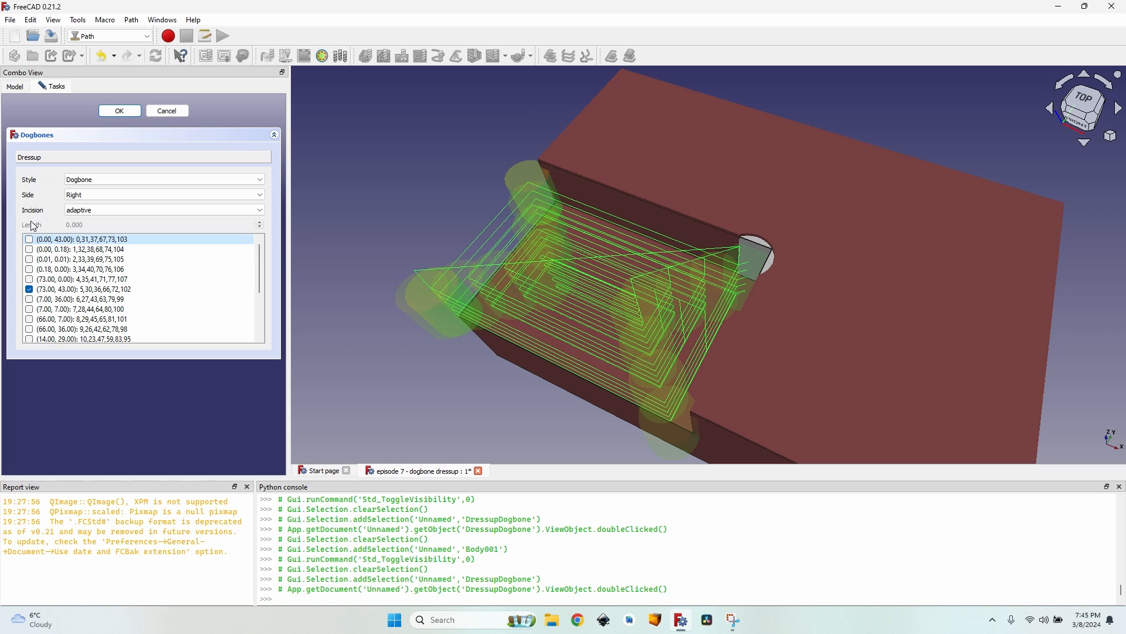
{"action": "mouse_move", "coordinate": [35, 221]}
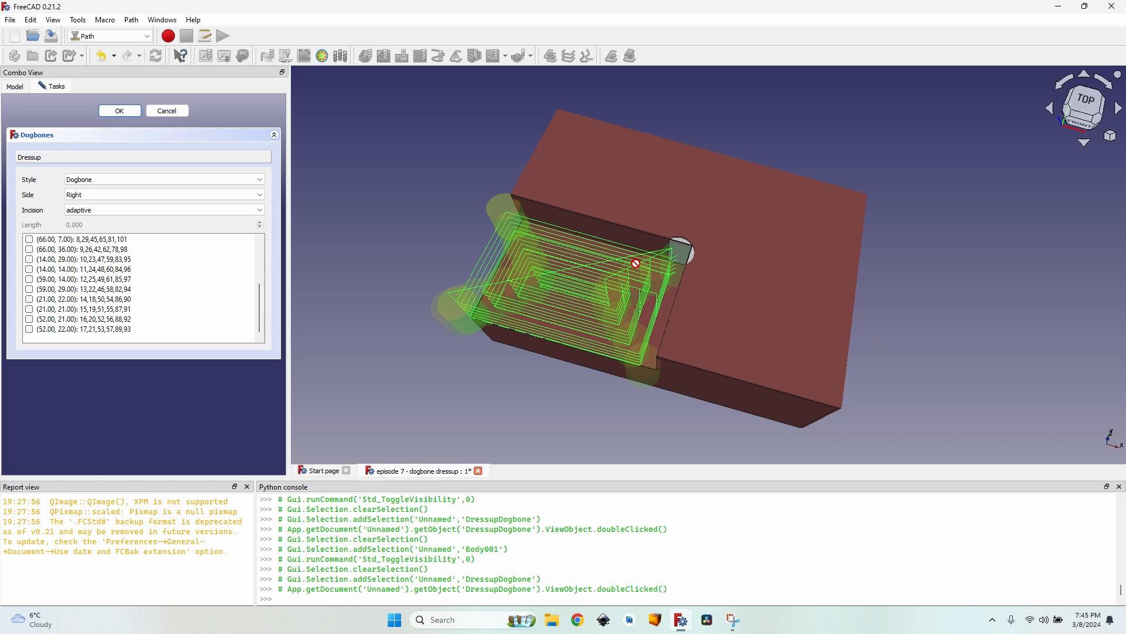
{"action": "left_click", "coordinate": [83, 309]}
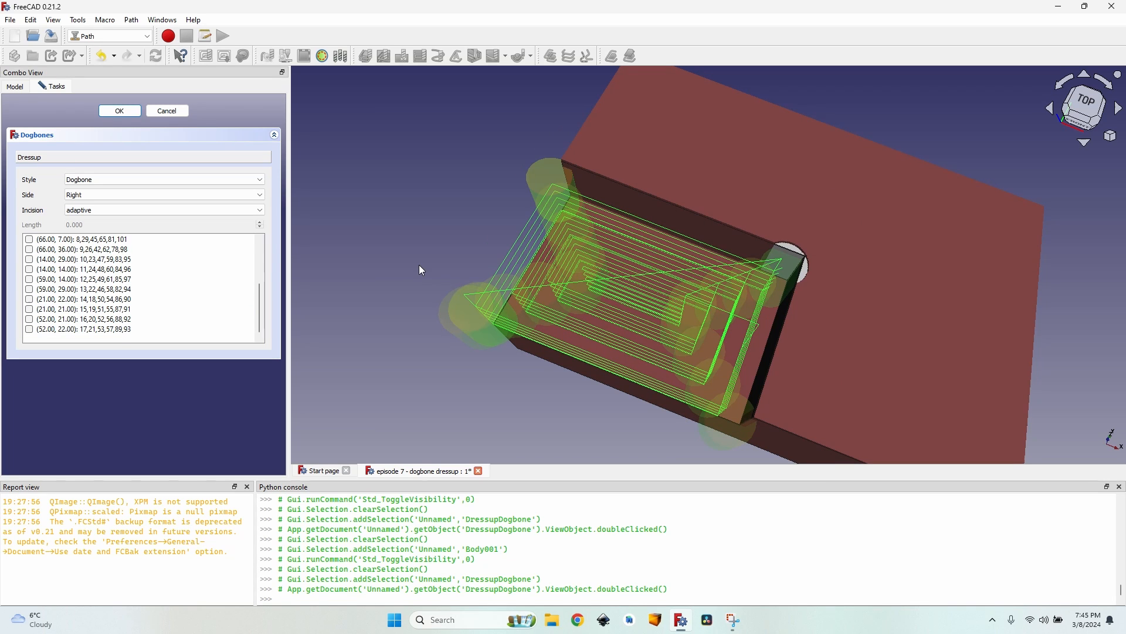
{"action": "left_click", "coordinate": [163, 179]}
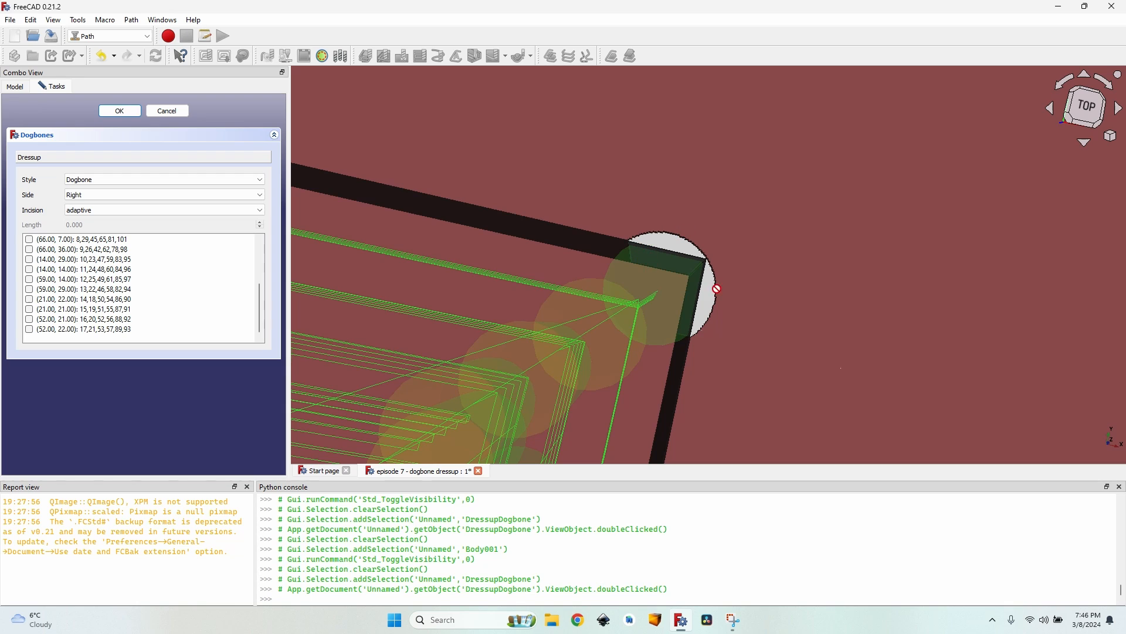
- Switch the dogbone style to T-bone horizontal and accept the dressup
{"action": "left_click", "coordinate": [163, 179]}
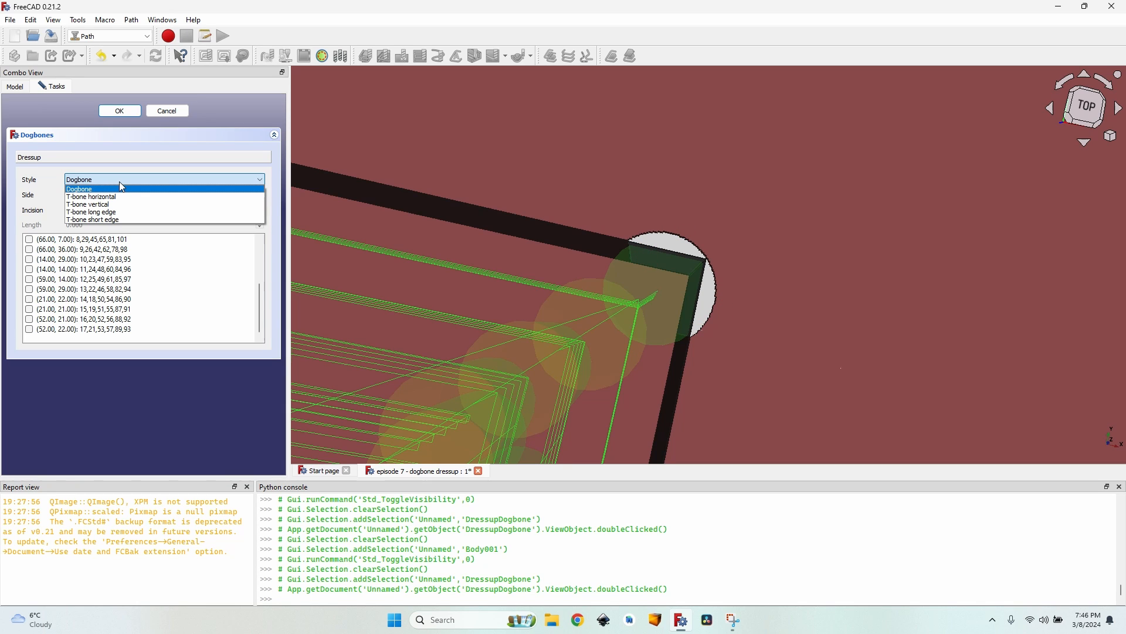
{"action": "left_click", "coordinate": [90, 196]}
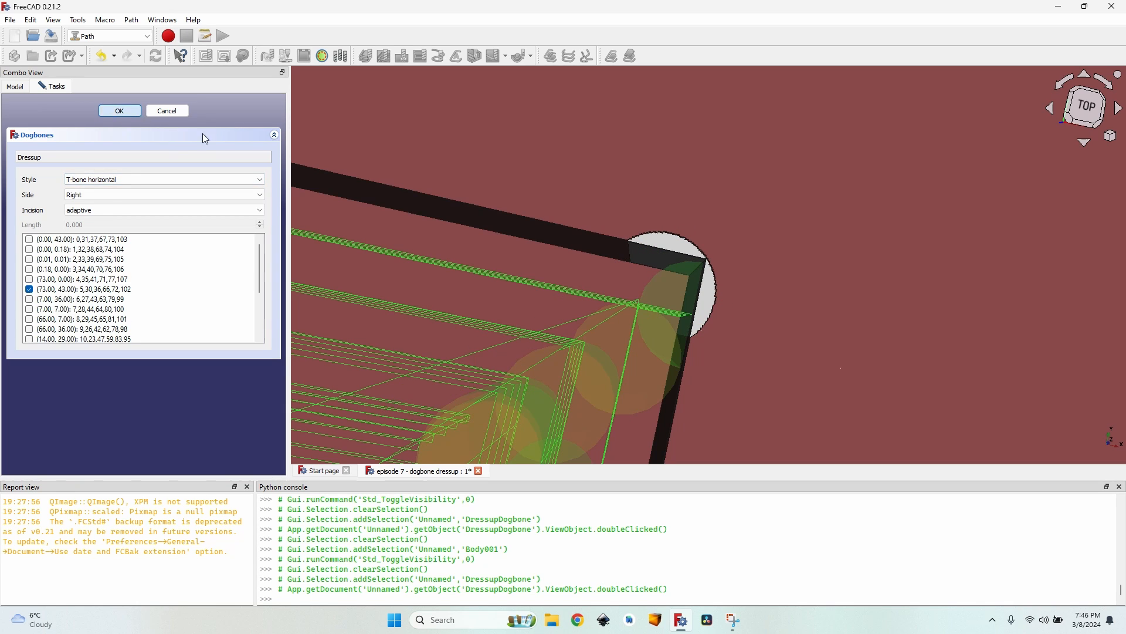
{"action": "left_click", "coordinate": [119, 110]}
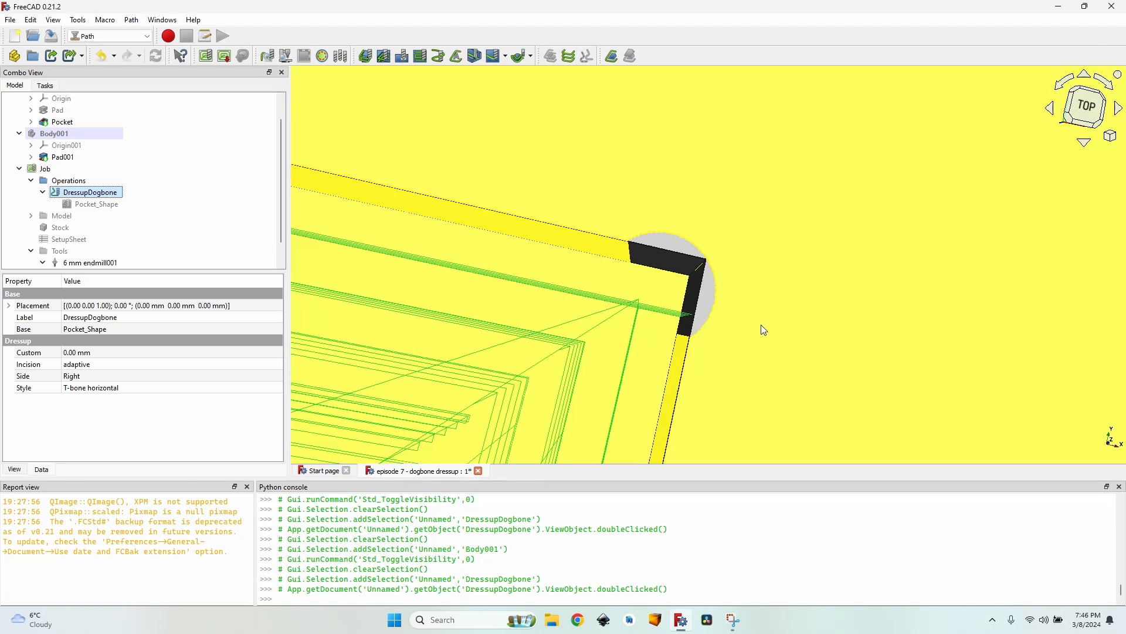
{"action": "mouse_move", "coordinate": [574, 122]}
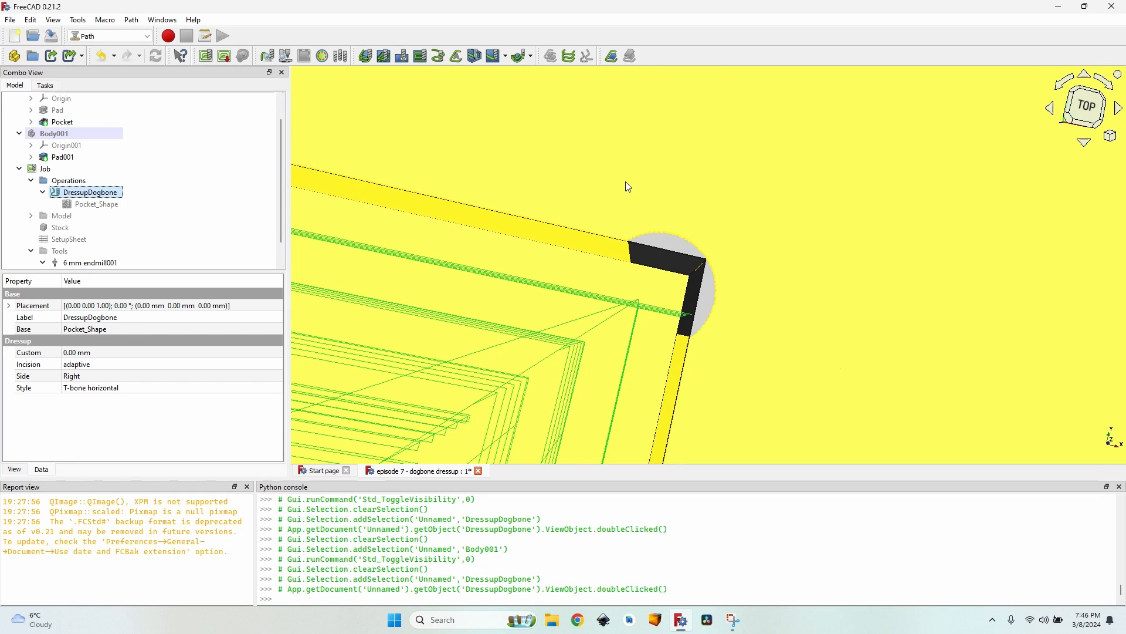
{"action": "mouse_move", "coordinate": [669, 231]}
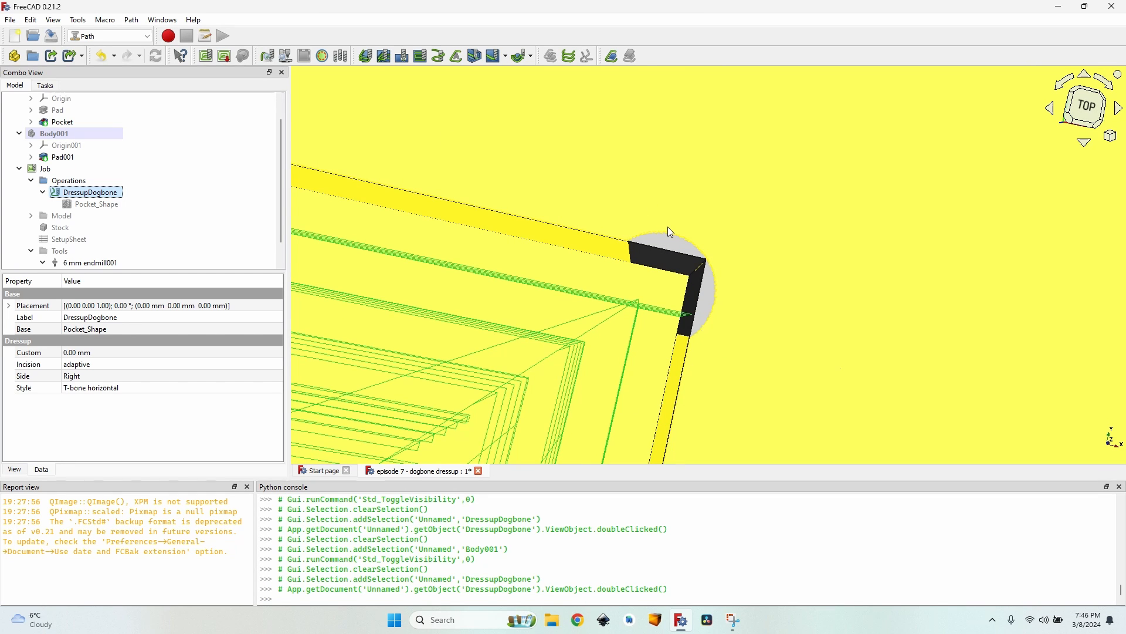
- Reopen the dressup and try T-bone vertical, short edge and long edge, ending on Dogbone
{"action": "double_click", "coordinate": [90, 191]}
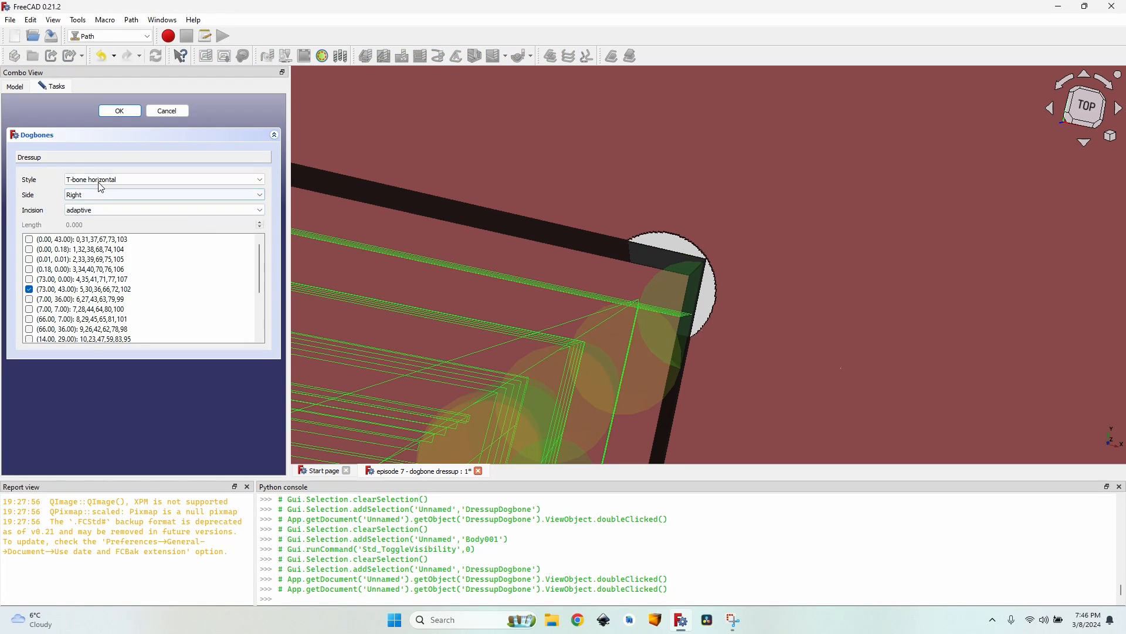
{"action": "left_click", "coordinate": [163, 179]}
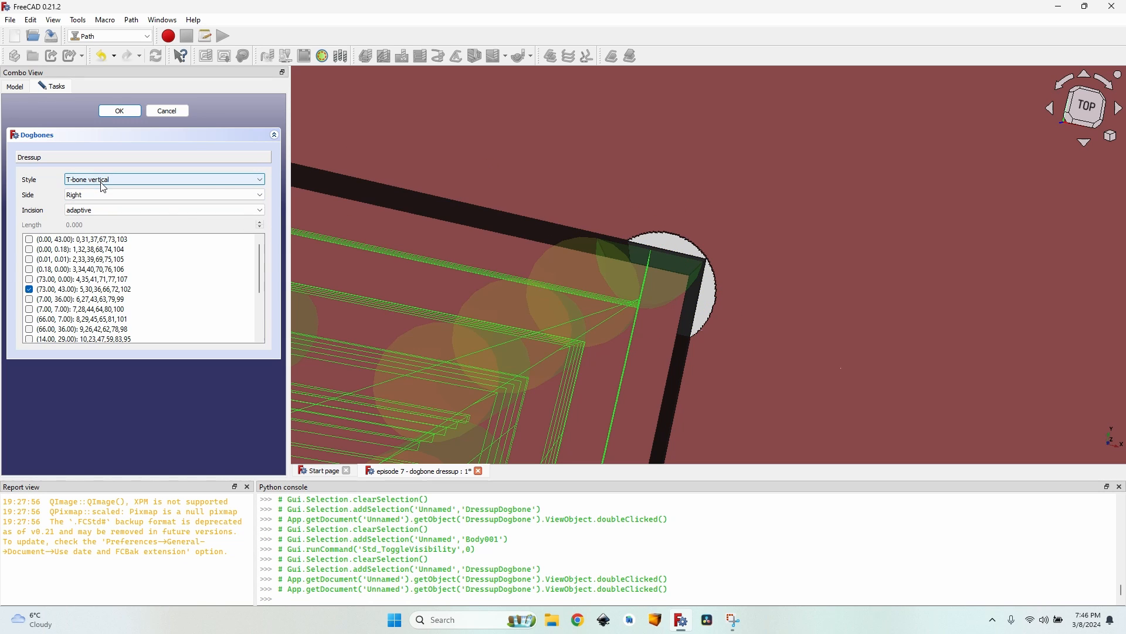
{"action": "left_click", "coordinate": [163, 179]}
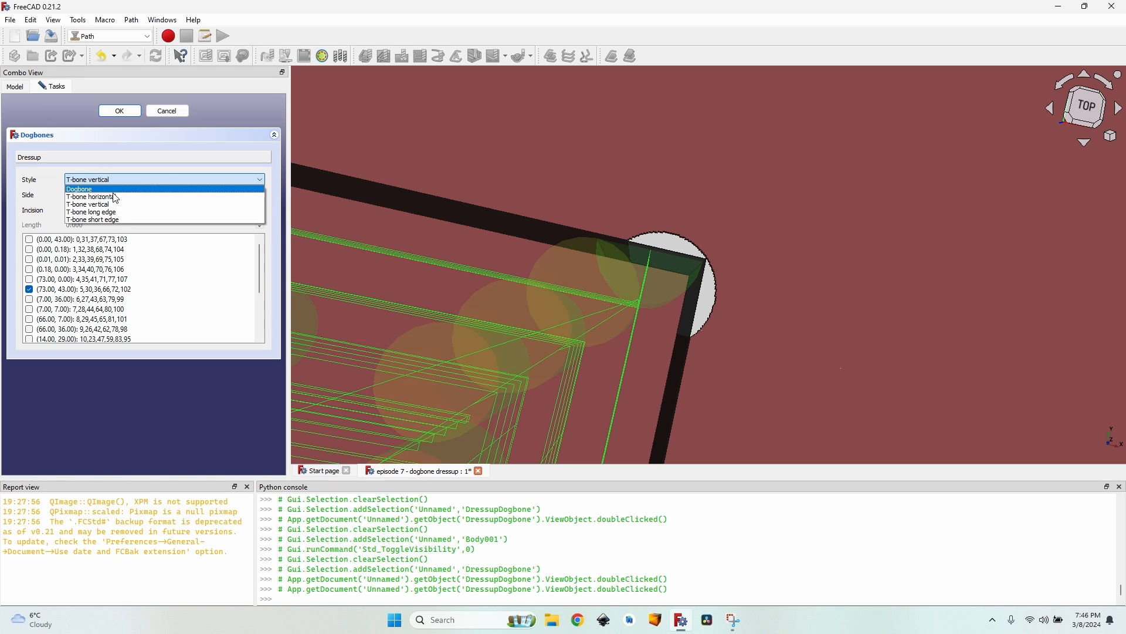
{"action": "mouse_move", "coordinate": [138, 219]}
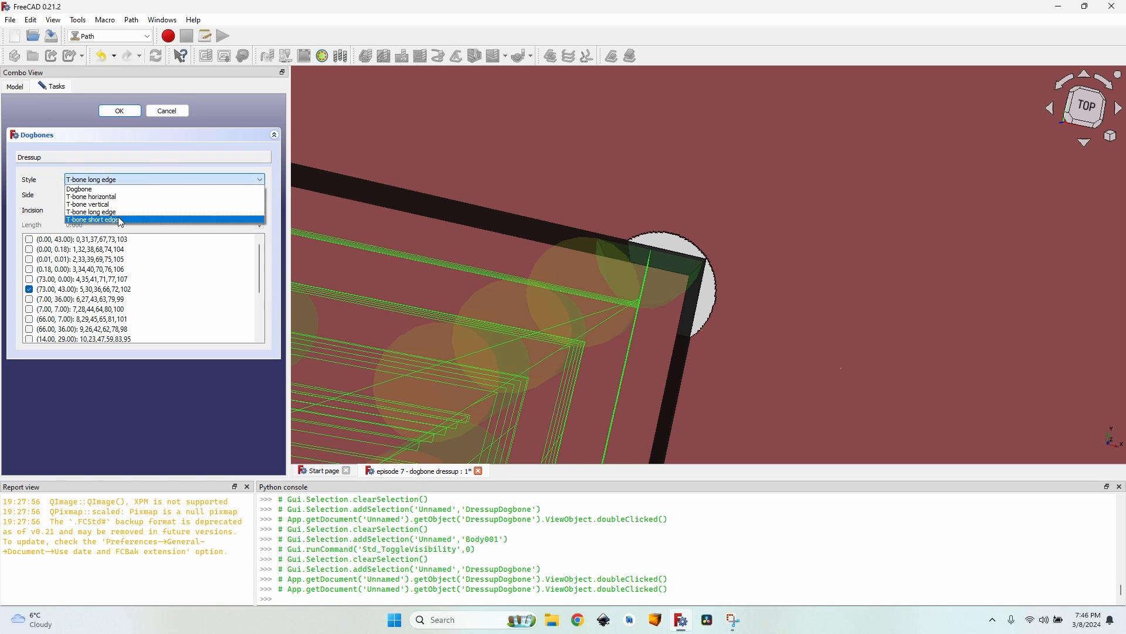
{"action": "left_click", "coordinate": [90, 219]}
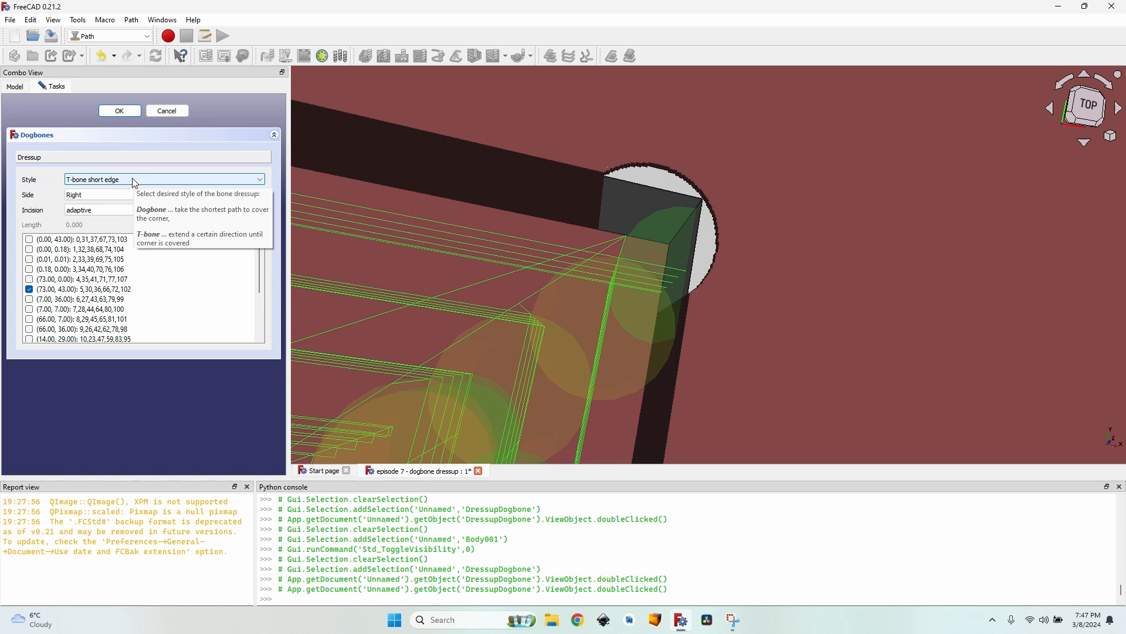
{"action": "left_click", "coordinate": [164, 179]}
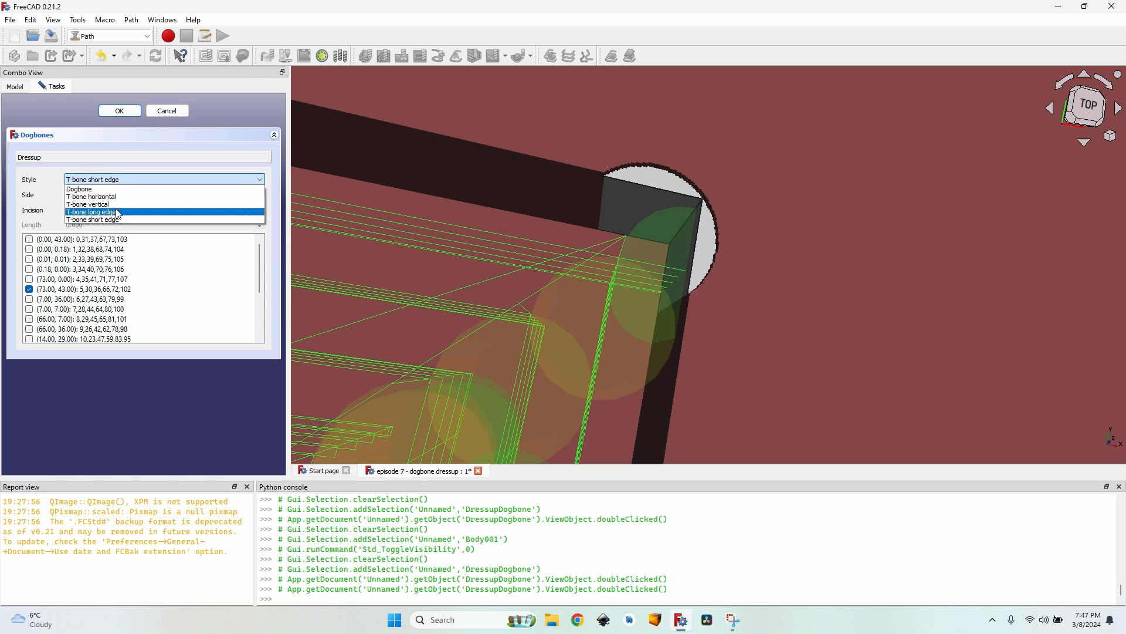
{"action": "left_click", "coordinate": [91, 211]}
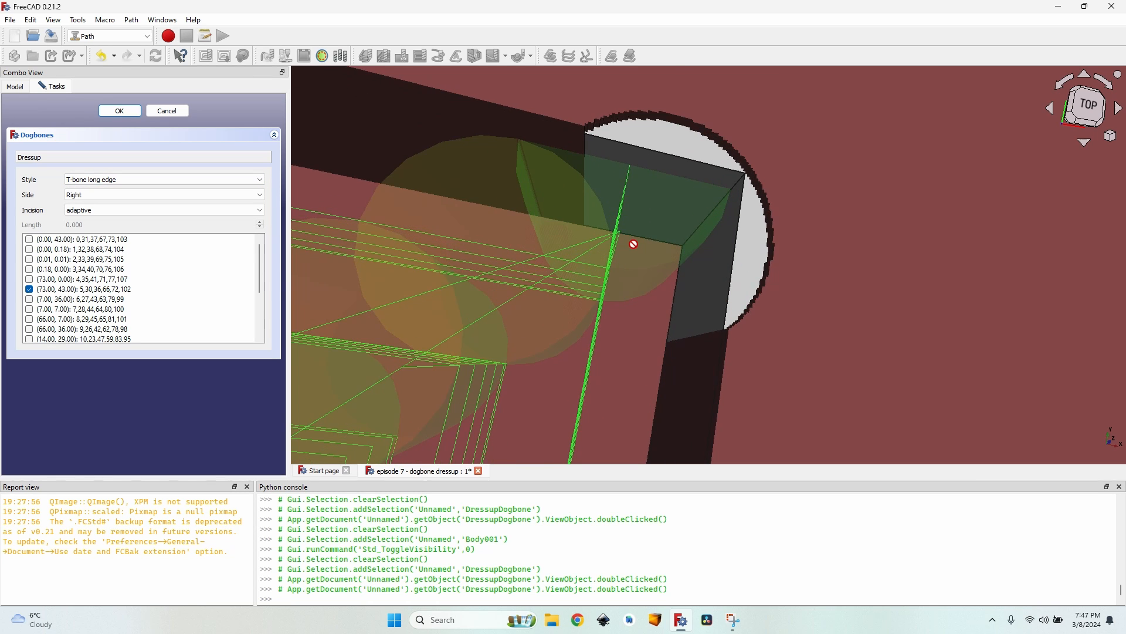
{"action": "left_click", "coordinate": [164, 179]}
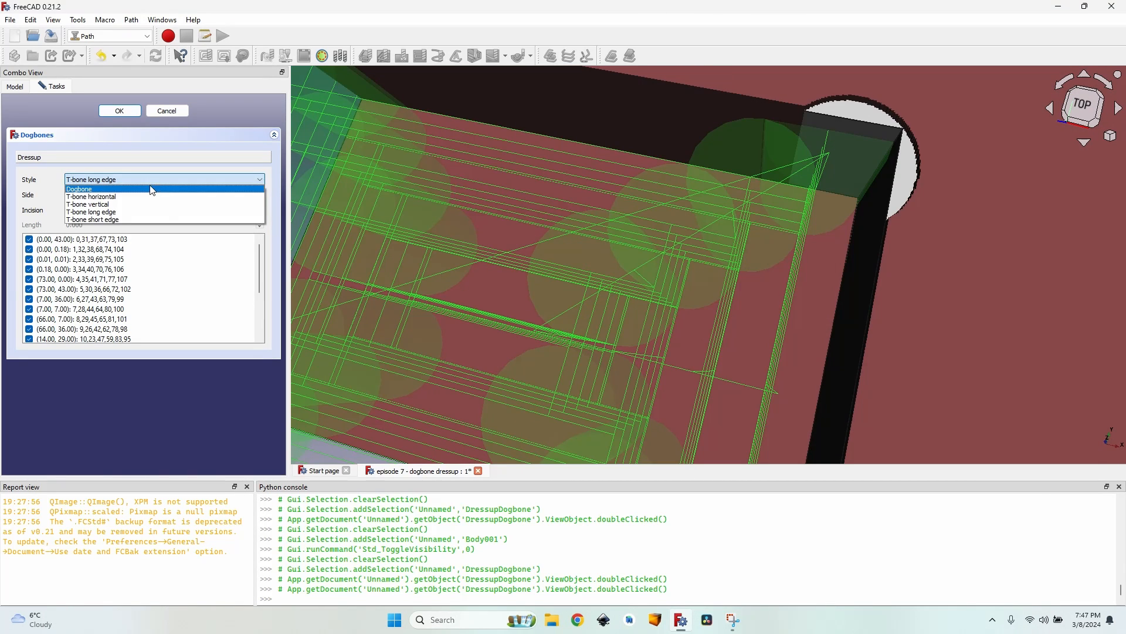
{"action": "left_click", "coordinate": [79, 189]}
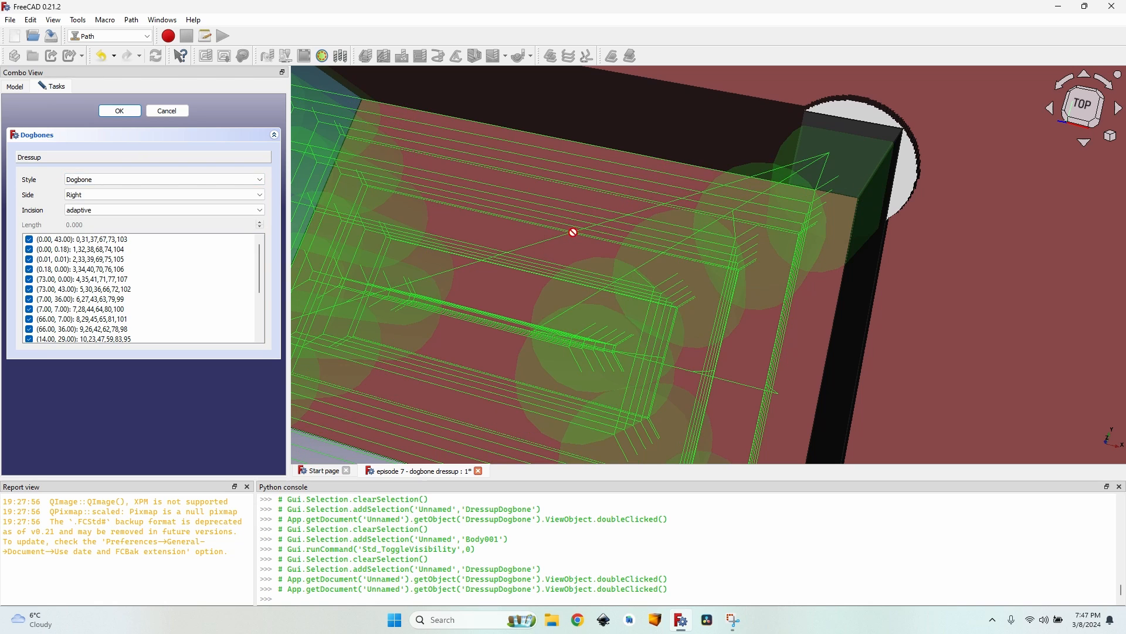
- Accept the dogbone dressup and apply Conventional cut mode to Pocket_Shape
{"action": "left_click", "coordinate": [164, 194]}
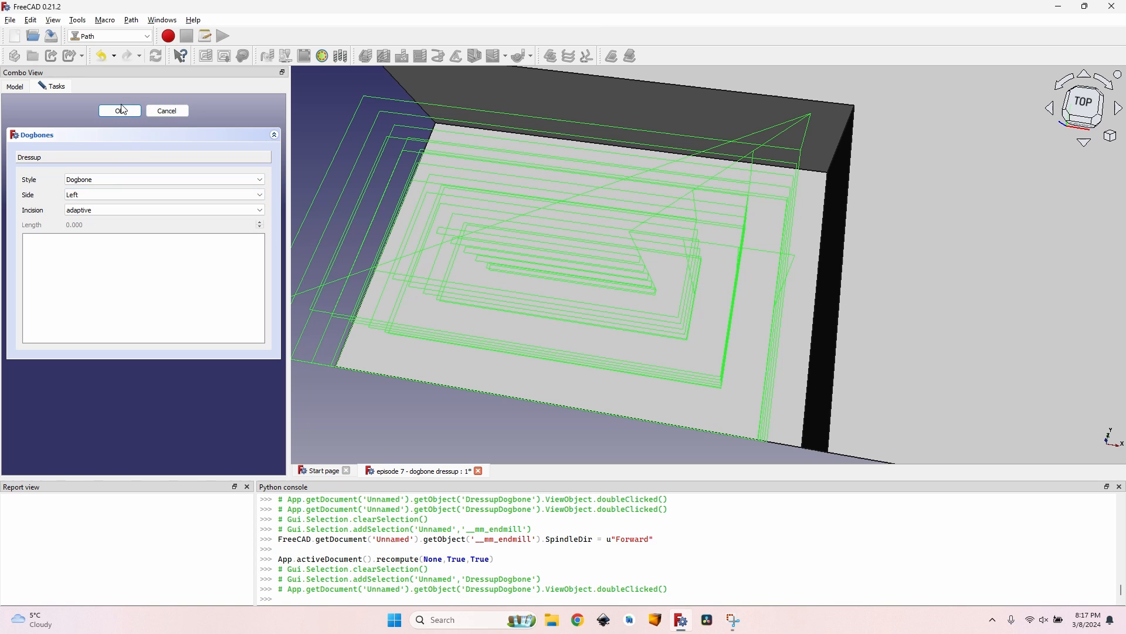
{"action": "left_click", "coordinate": [119, 111]}
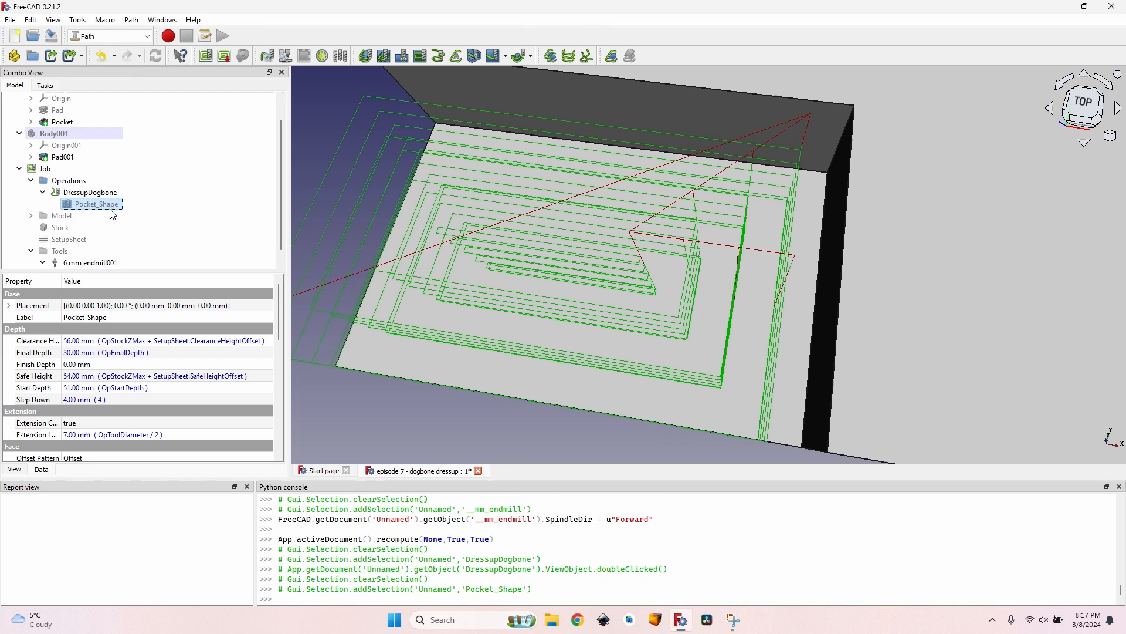
{"action": "double_click", "coordinate": [94, 203]}
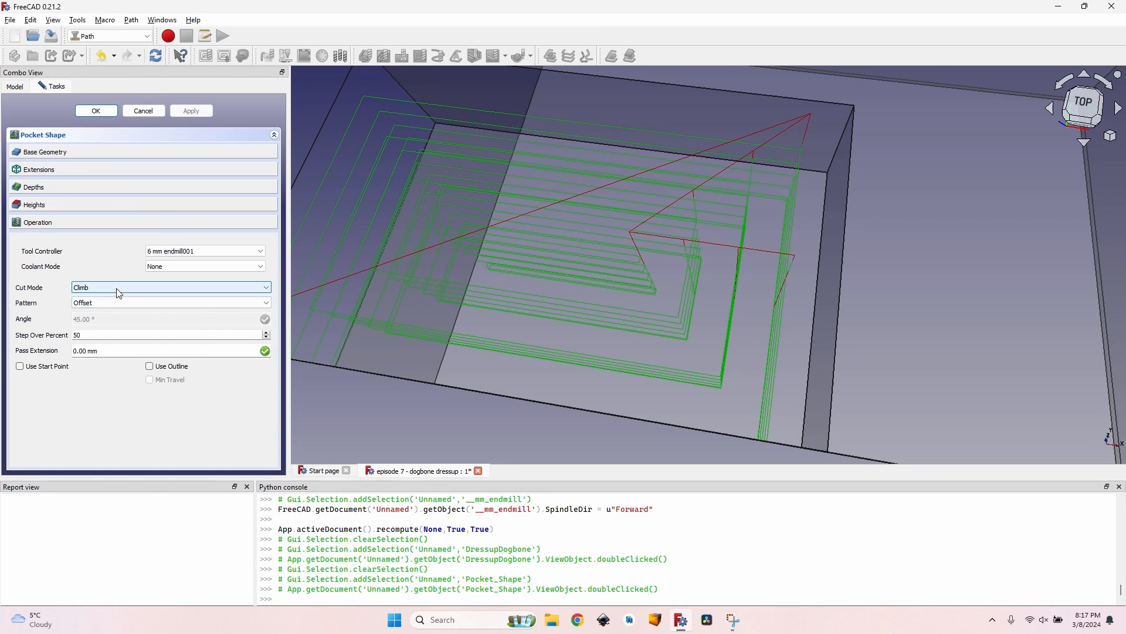
{"action": "left_click", "coordinate": [171, 287]}
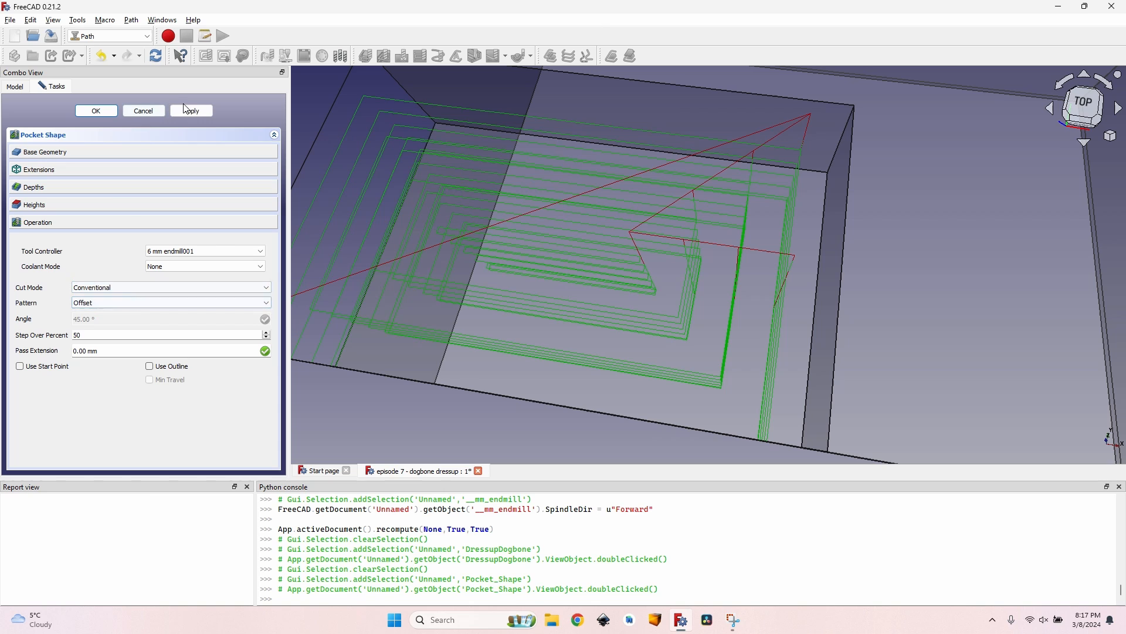
{"action": "left_click", "coordinate": [96, 111]}
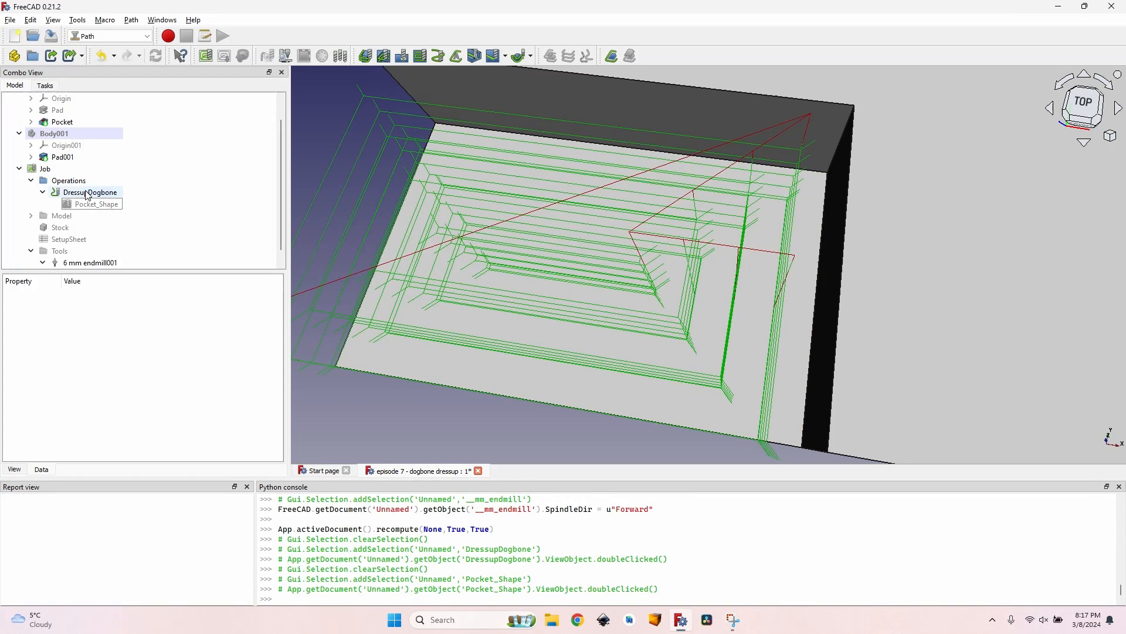
- Reopen the dogbone dressup and try the Right side before returning to Left
{"action": "double_click", "coordinate": [90, 192]}
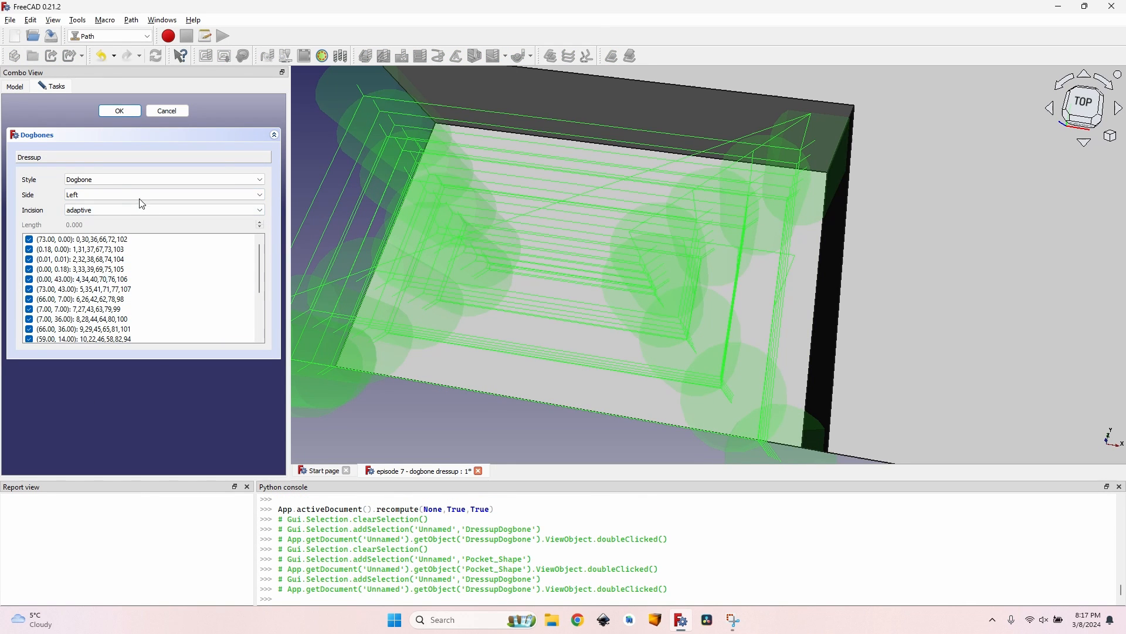
{"action": "left_click", "coordinate": [163, 195]}
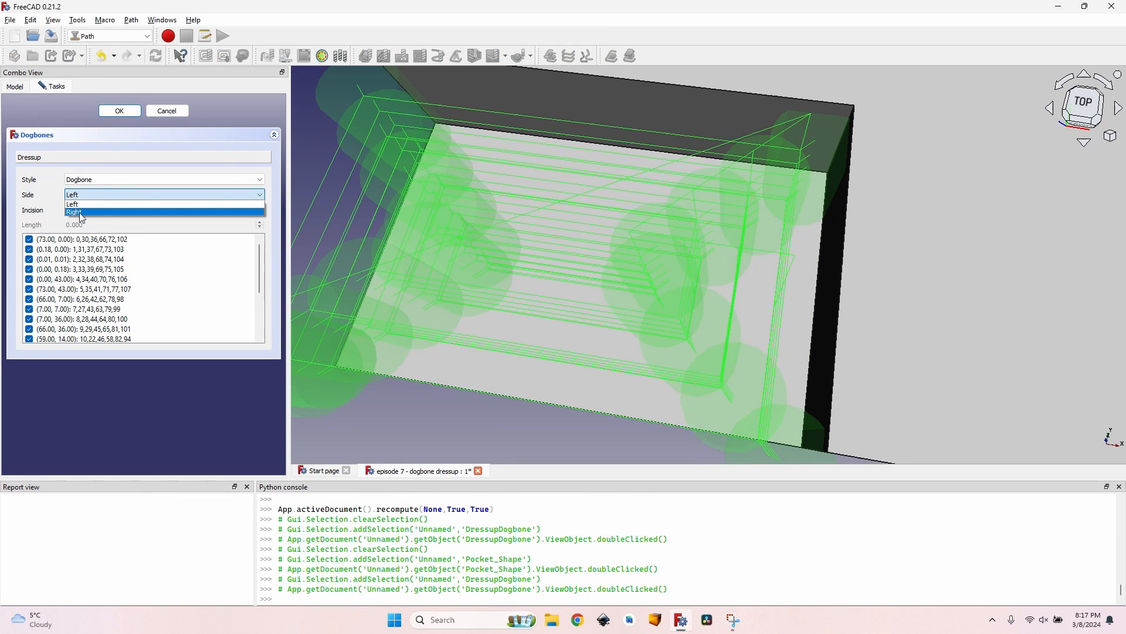
{"action": "left_click", "coordinate": [75, 211]}
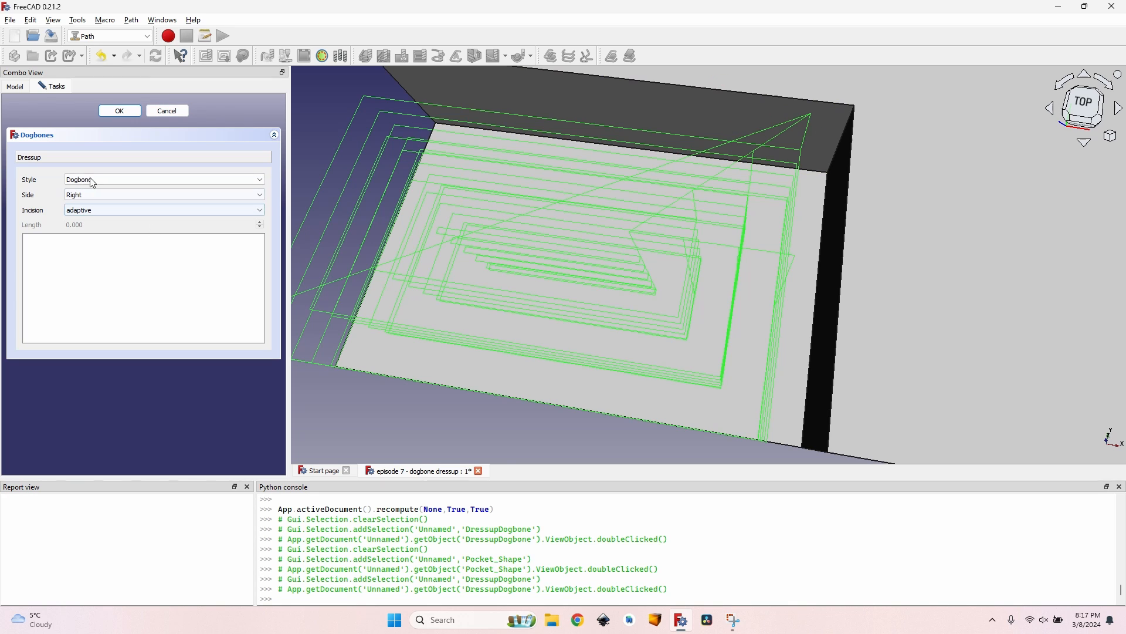
{"action": "left_click", "coordinate": [163, 194]}
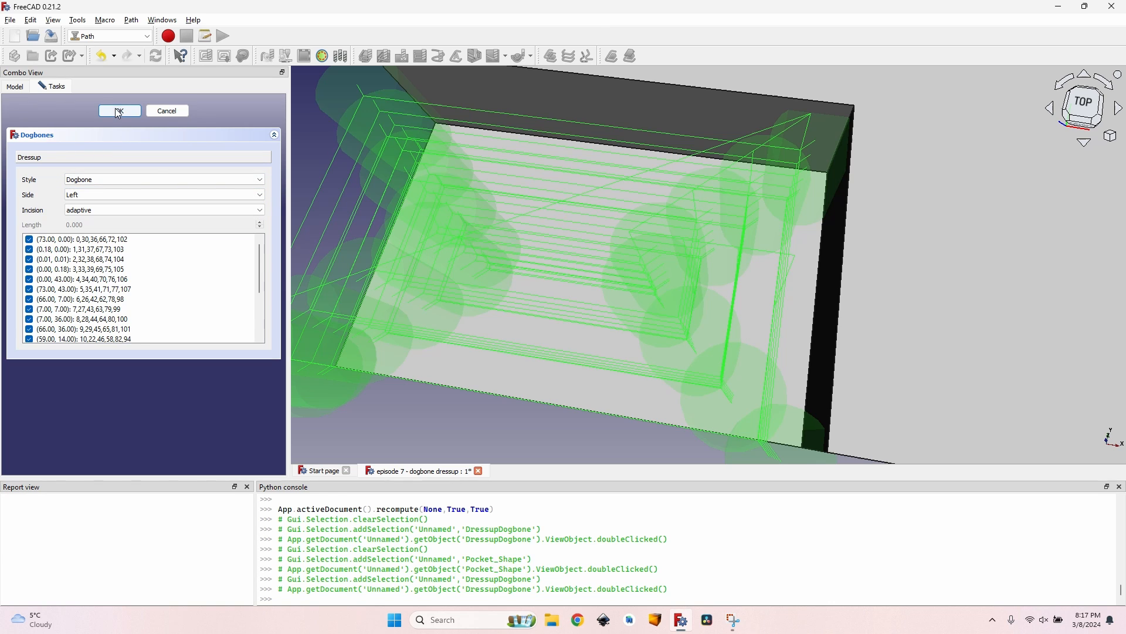
- Set the dogbone incision to fixed, then custom with a 2.000 mm length, and confirm
{"action": "left_click", "coordinate": [162, 209]}
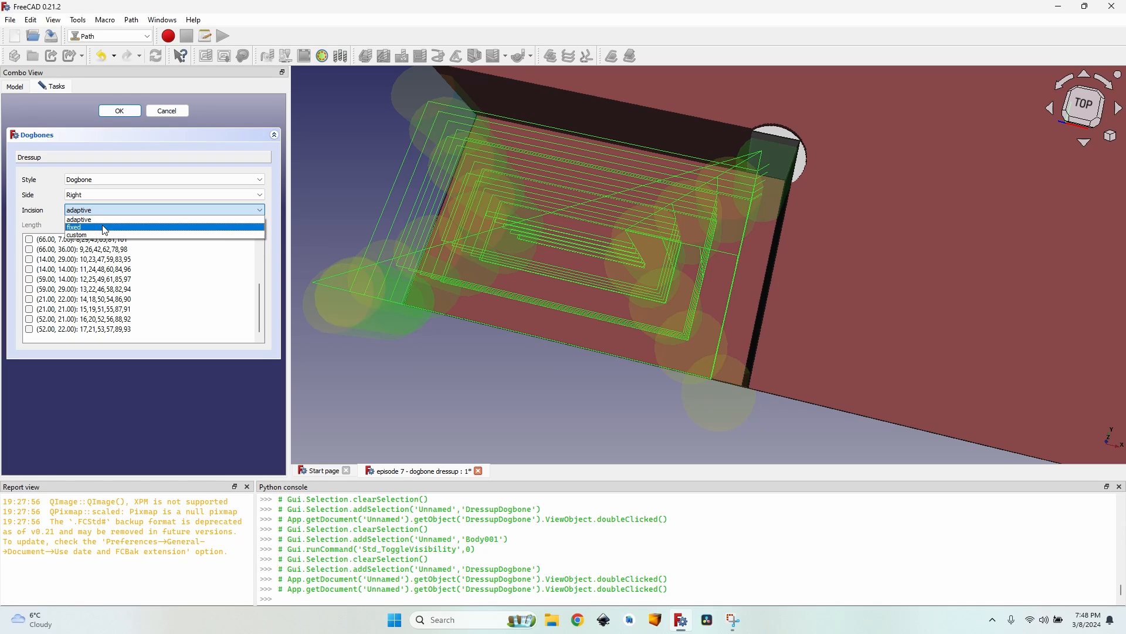
{"action": "left_click", "coordinate": [75, 227]}
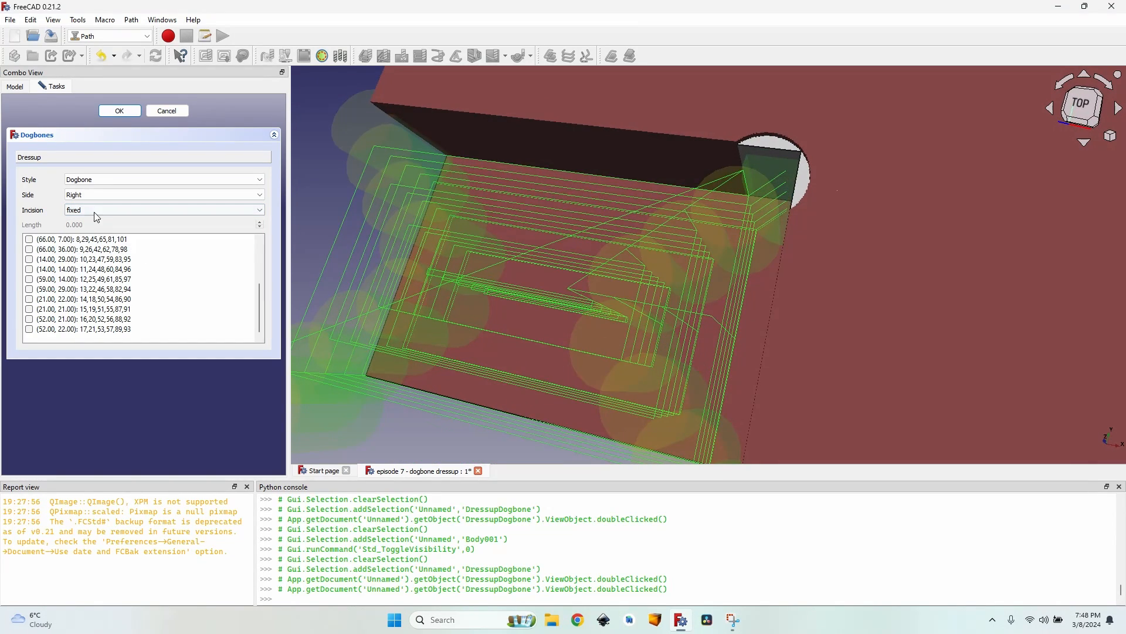
{"action": "left_click", "coordinate": [162, 211]}
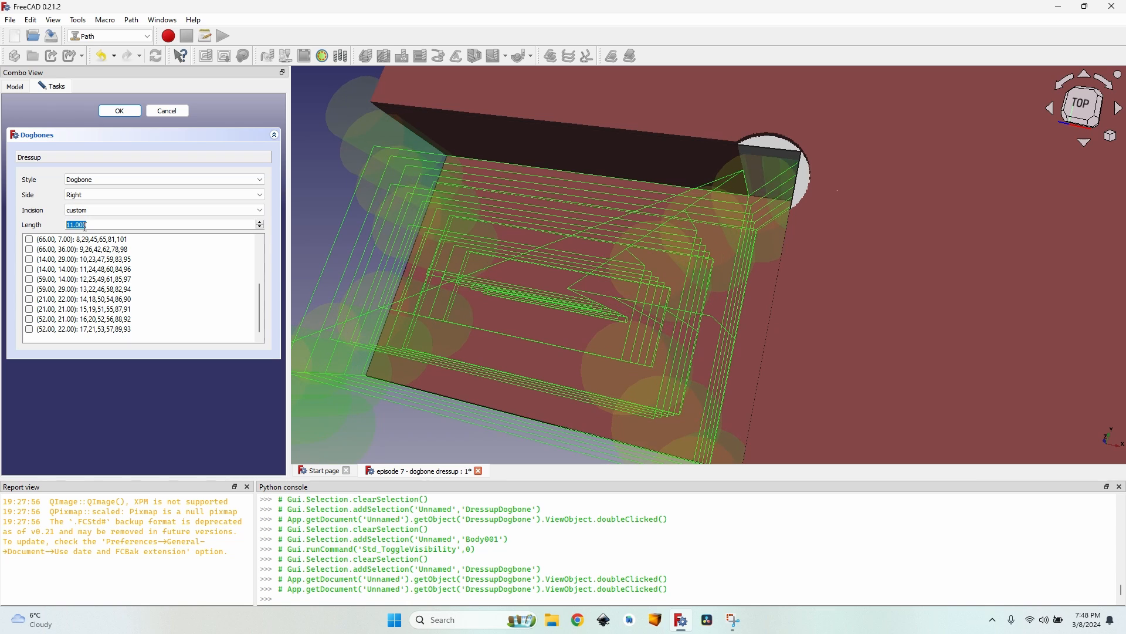
{"action": "type", "text": "2.000"}
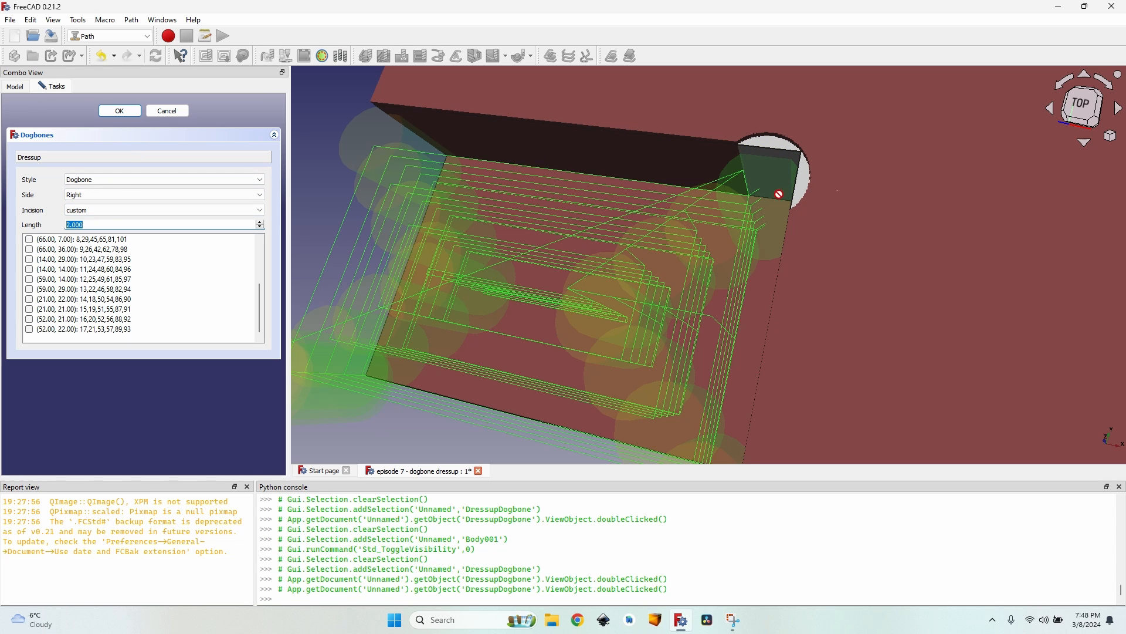
{"action": "left_click", "coordinate": [119, 111]}
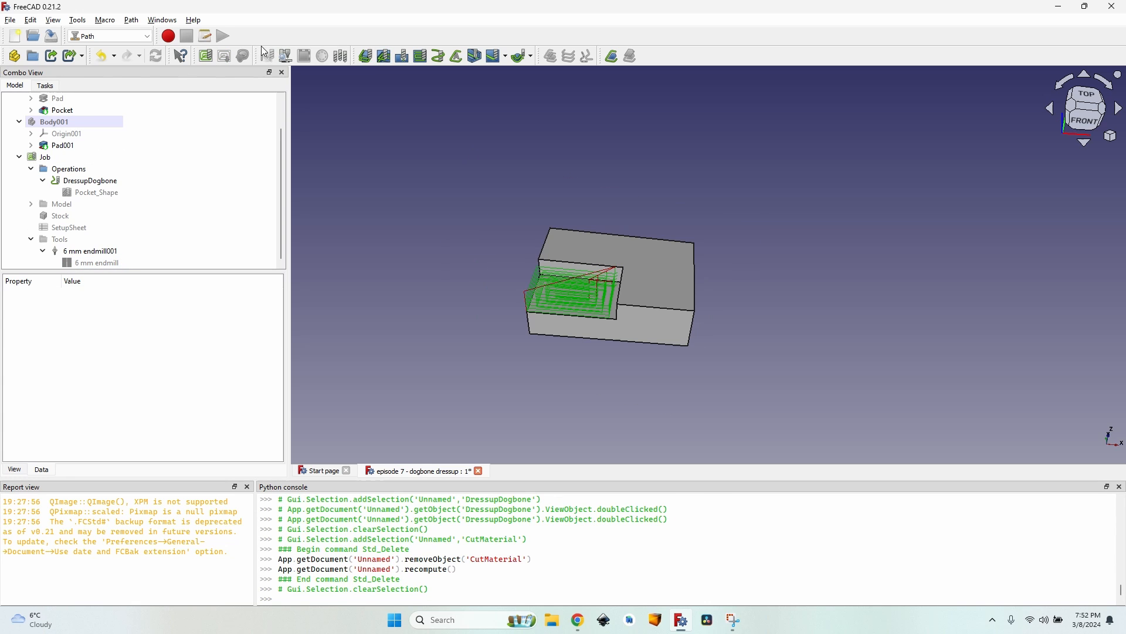
- Run the Path Simulator on the dogbone-dressed job and keep the CutMaterial result
{"action": "left_click", "coordinate": [285, 55]}
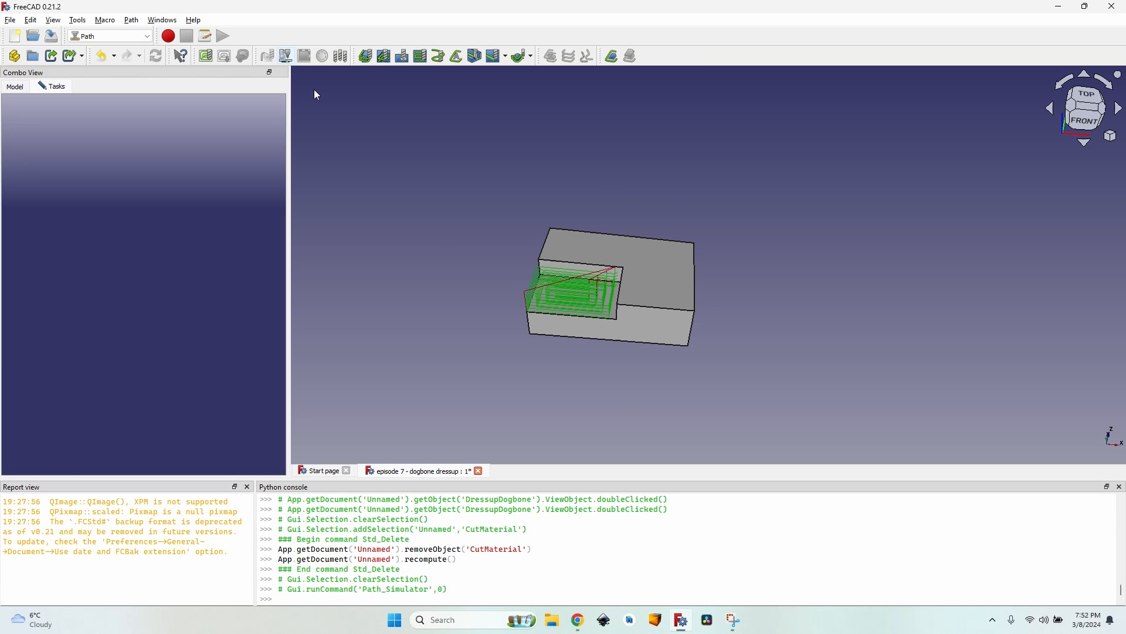
{"action": "left_click", "coordinate": [284, 55]}
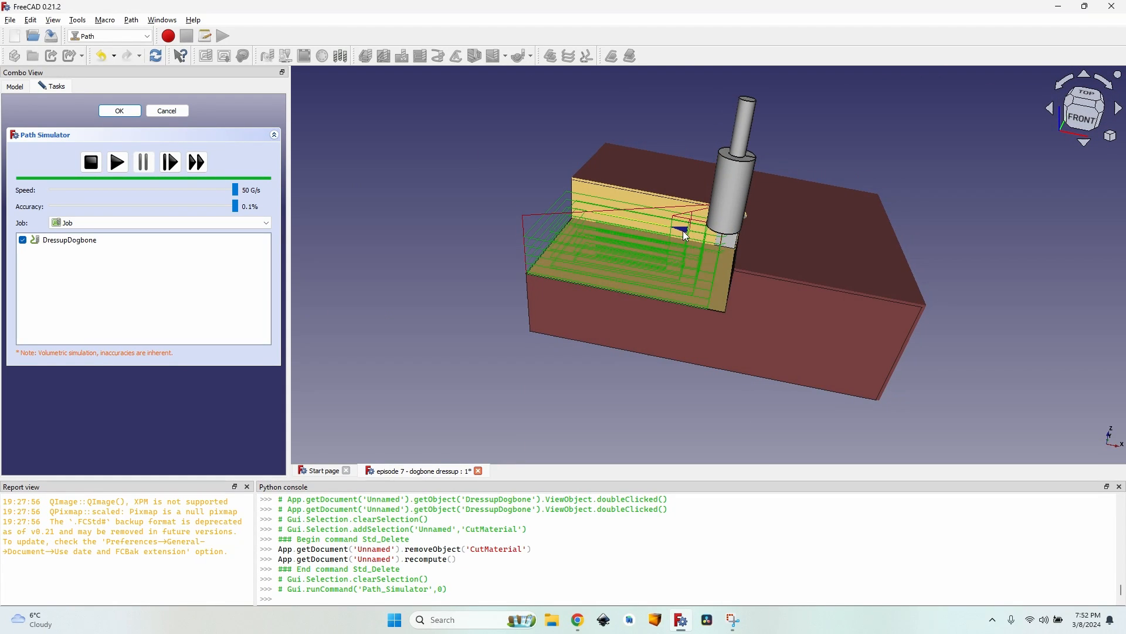
{"action": "left_click", "coordinate": [119, 111]}
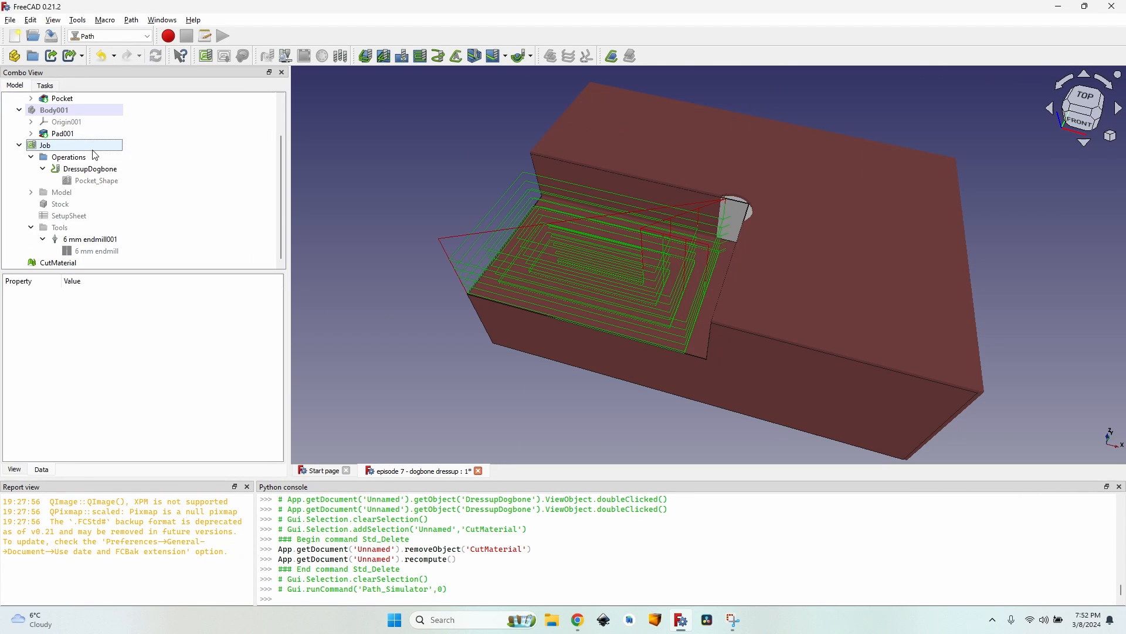